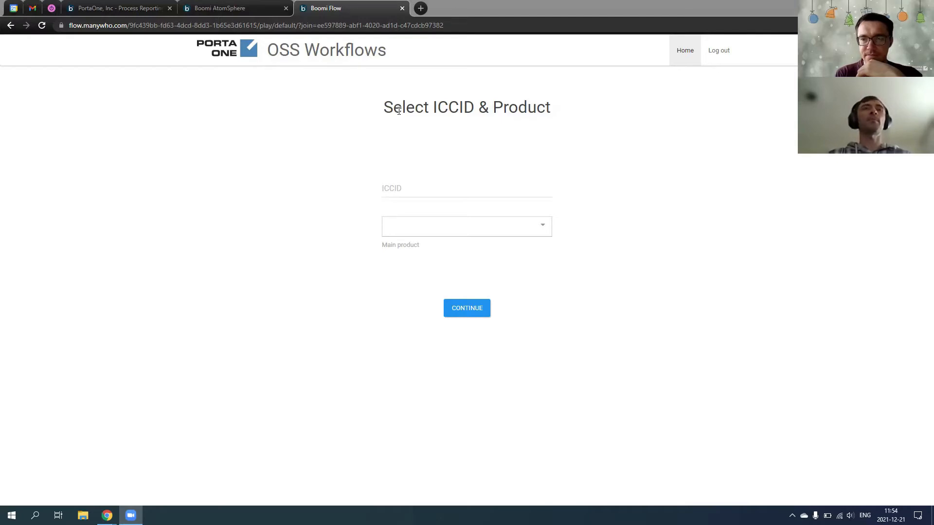
mouse_move(427, 115)
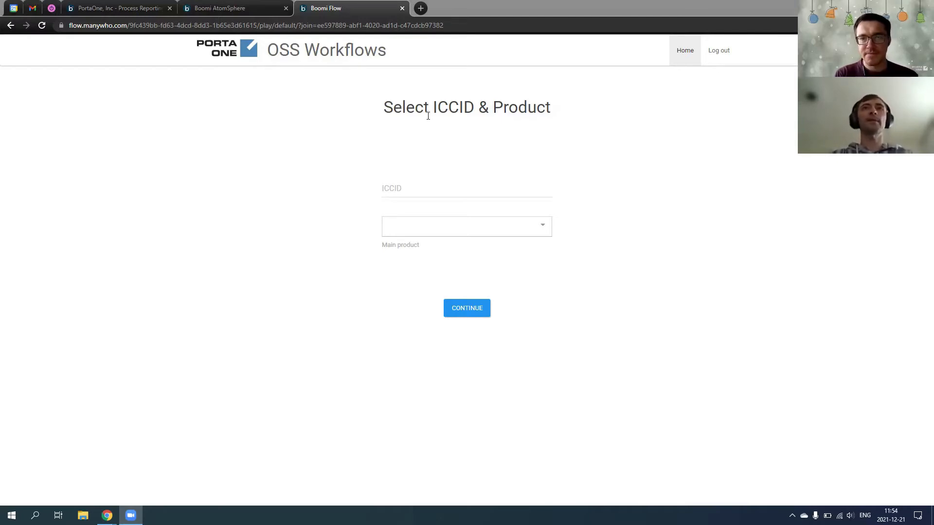
mouse_move(509, 123)
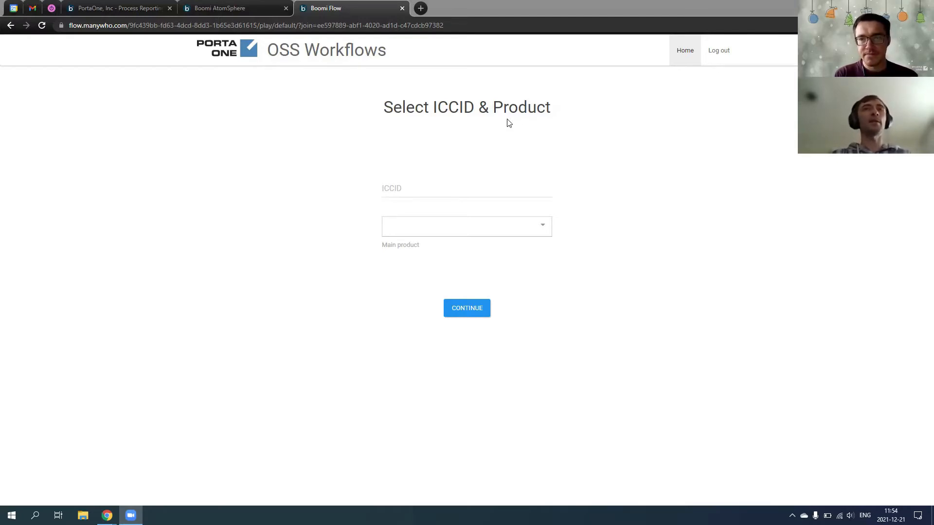
Enter the ICCID, set Main product to SuperProvider Mobile, and add the SuperProvider World add-on.
left_click(396, 189)
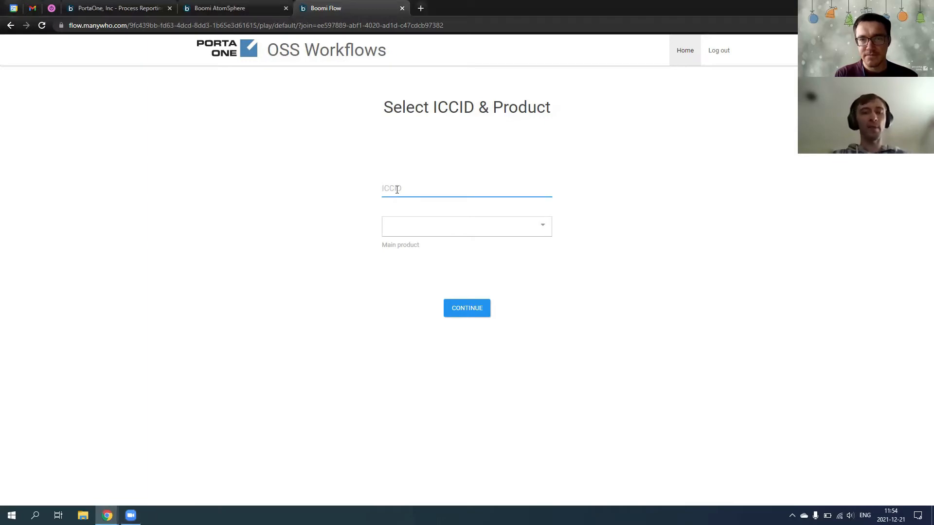
type("89000000000000000011")
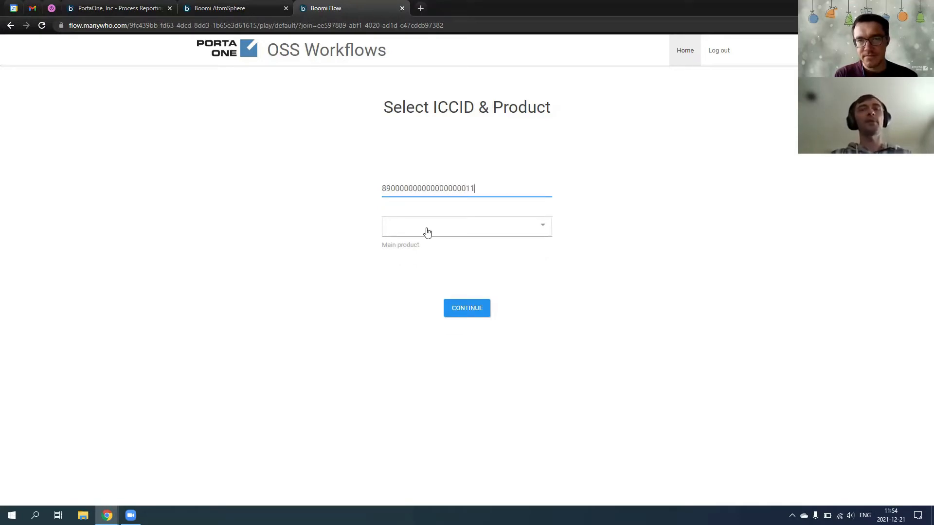
left_click(467, 226)
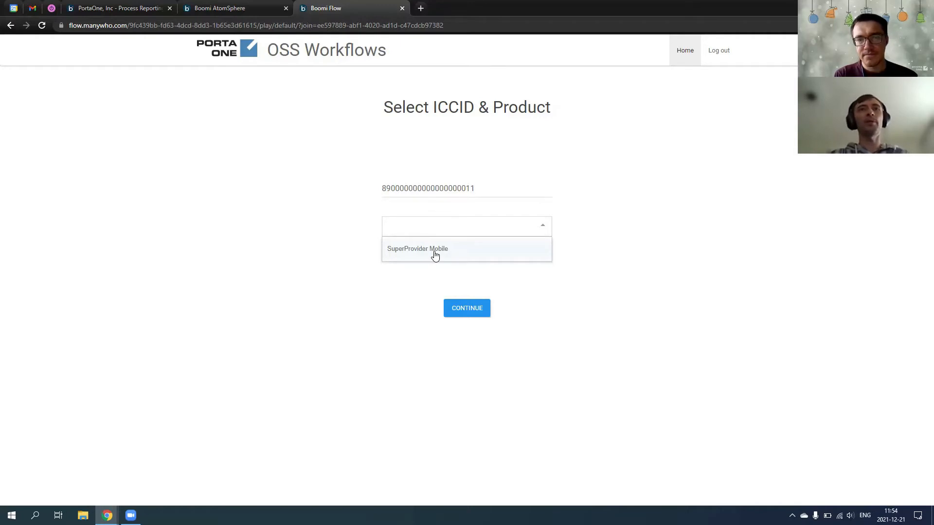
left_click(418, 248)
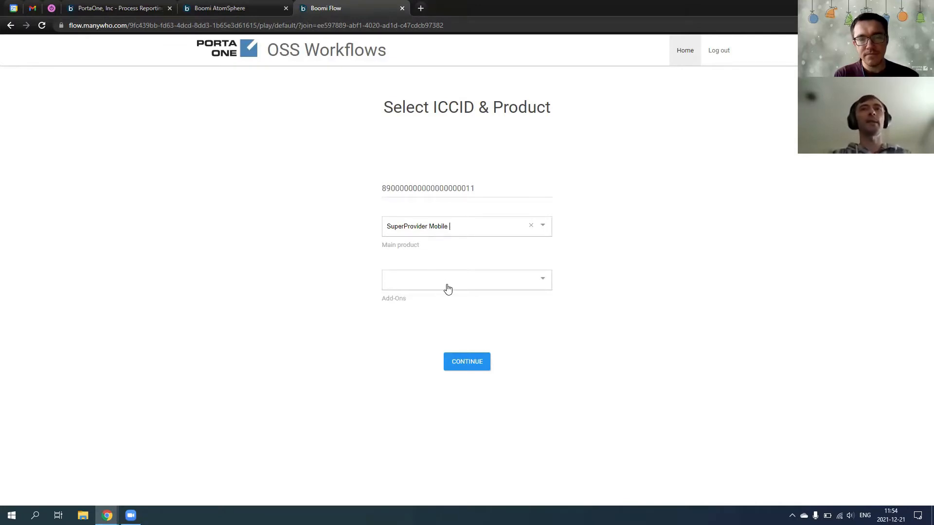
mouse_move(441, 286)
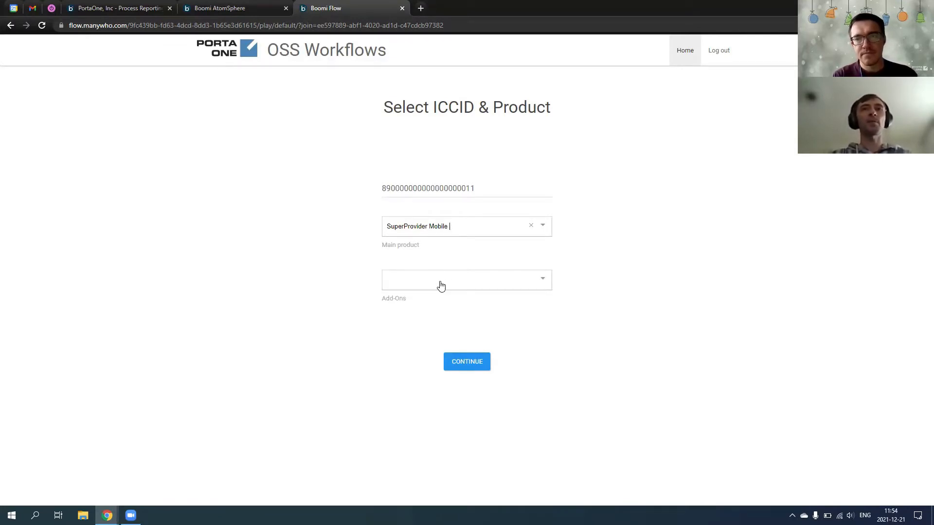
left_click(466, 280)
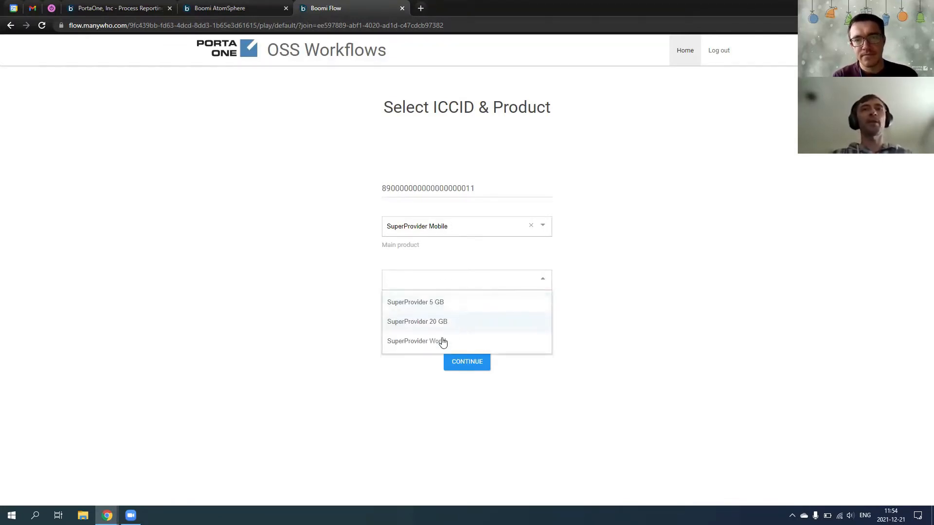
left_click(417, 341)
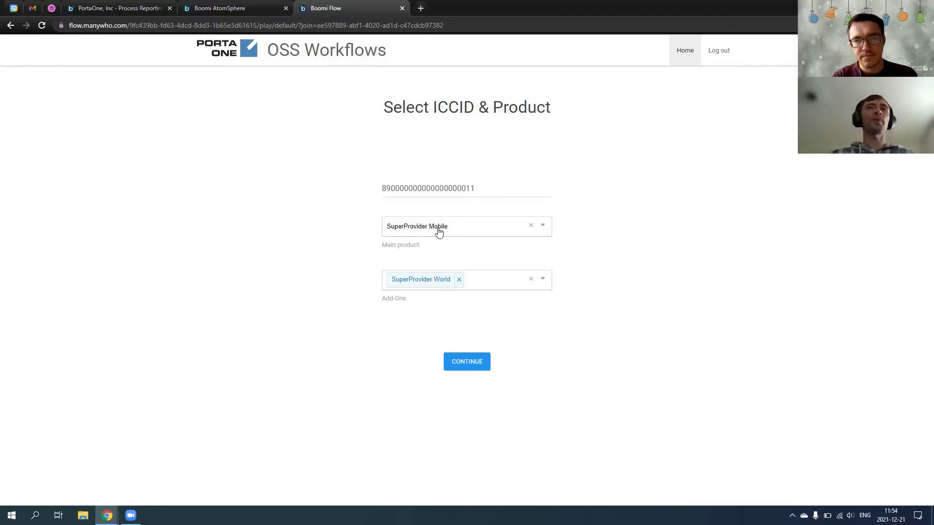
mouse_move(417, 233)
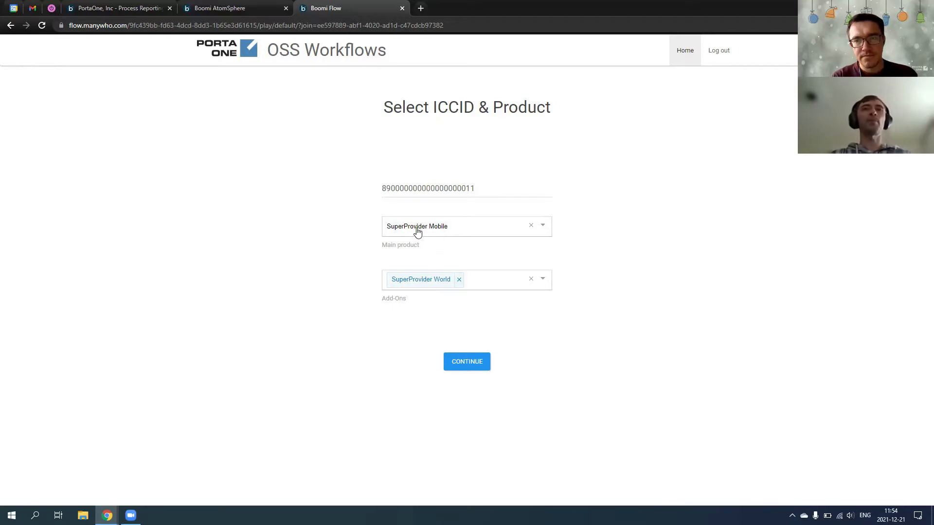
mouse_move(473, 294)
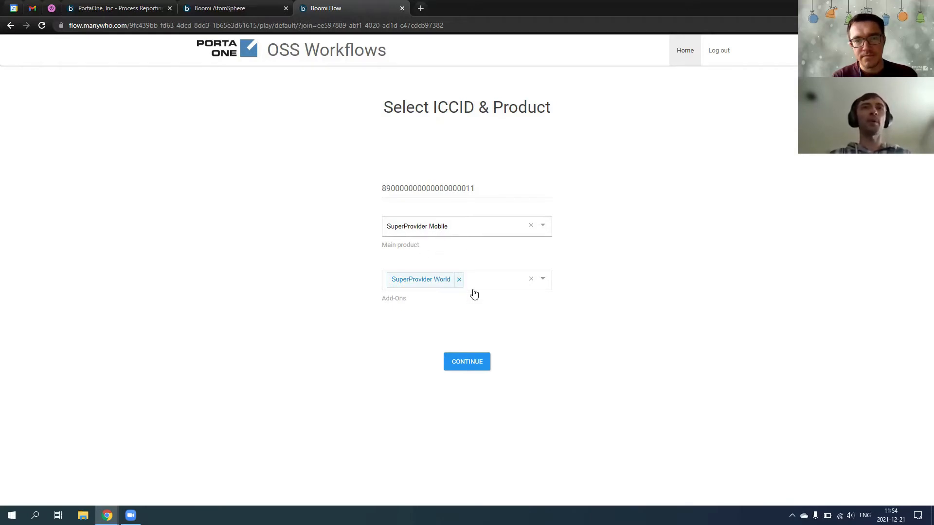
mouse_move(437, 309)
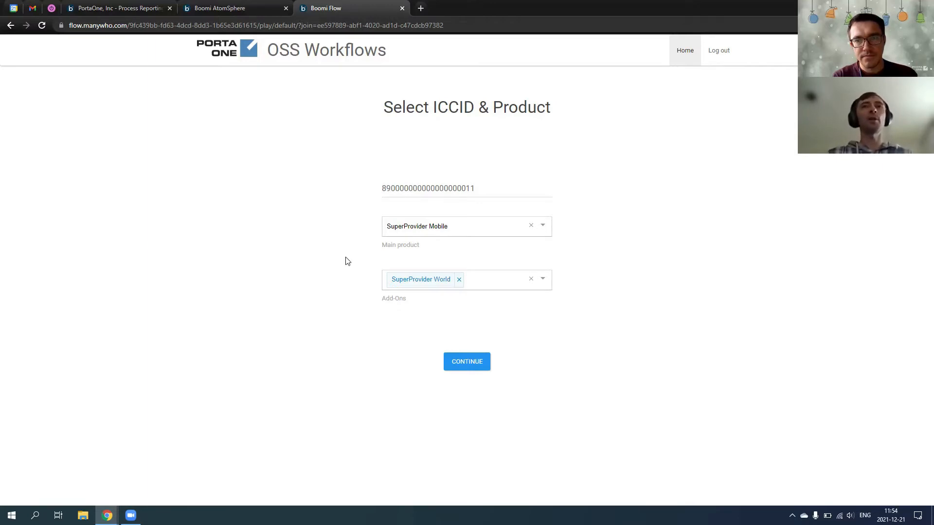
mouse_move(487, 337)
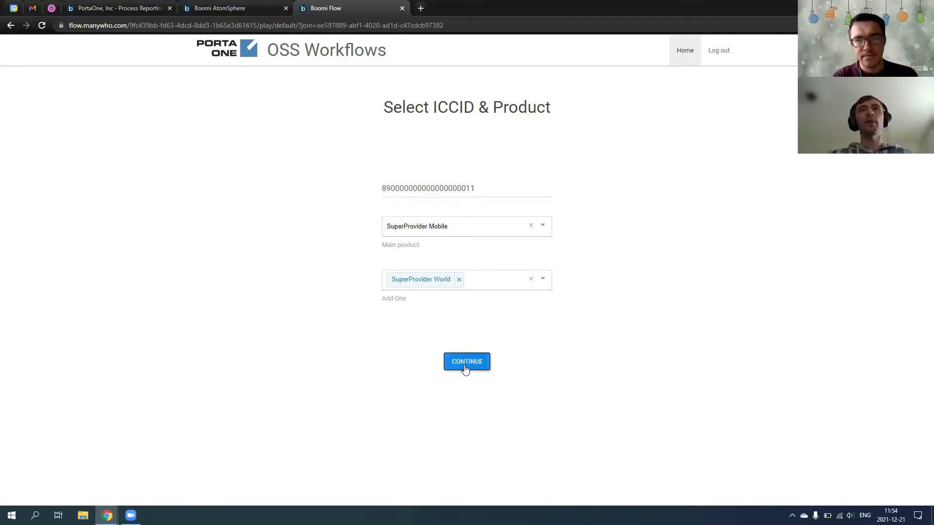
Submit the SIM details, search customers, select D-Demo #3 and continue.
left_click(466, 361)
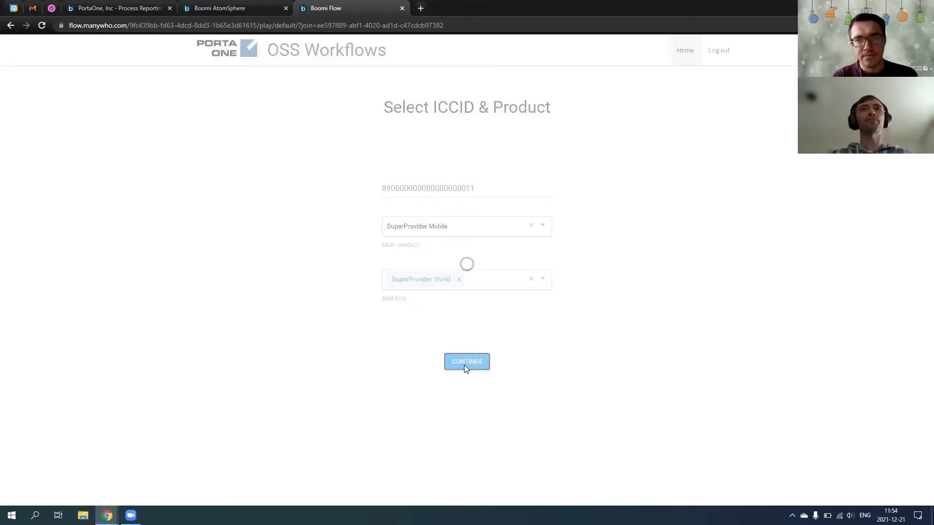
left_click(466, 361)
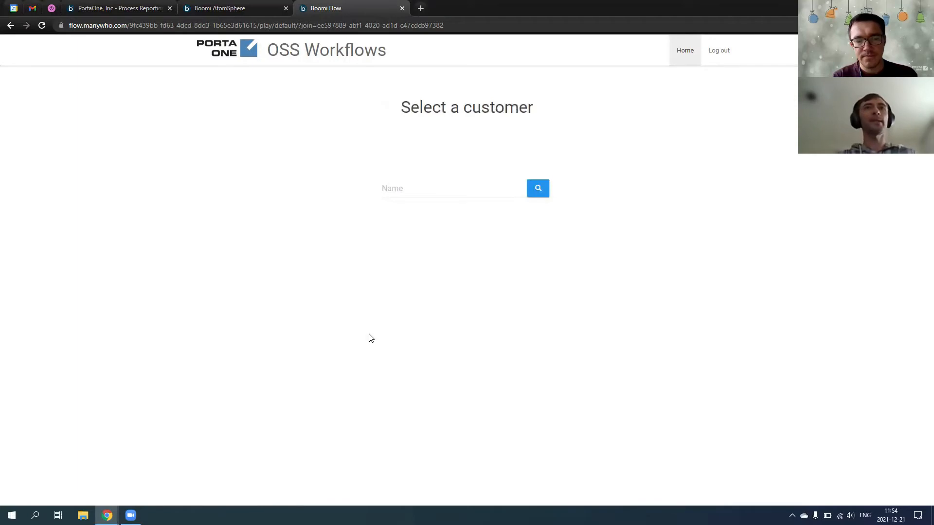
mouse_move(476, 239)
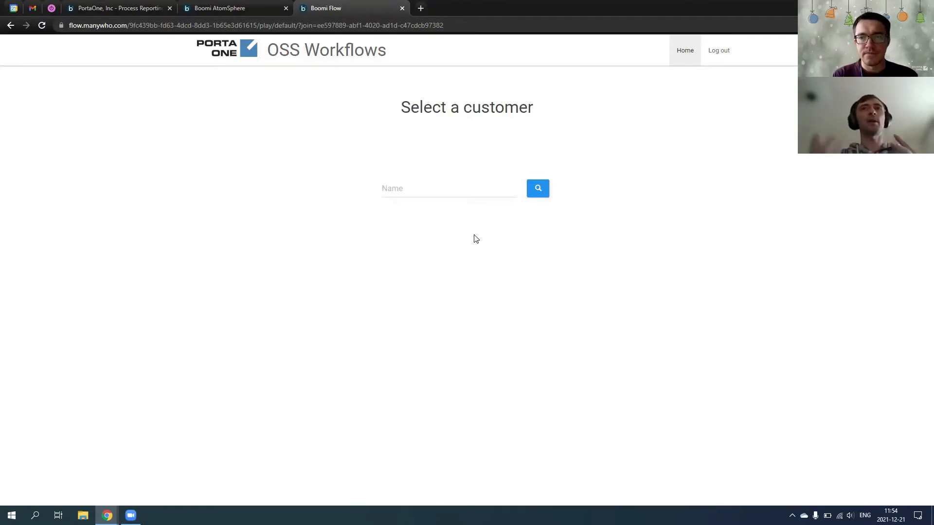
mouse_move(531, 201)
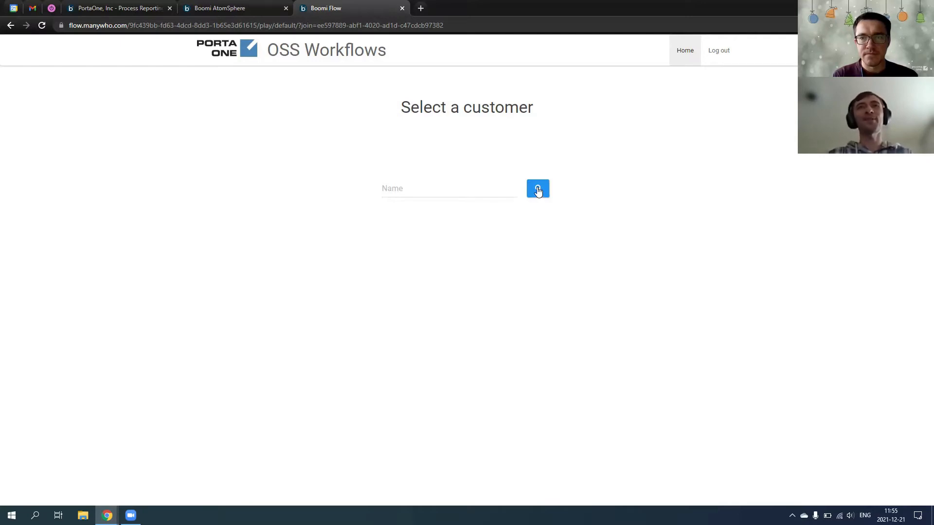
left_click(538, 188)
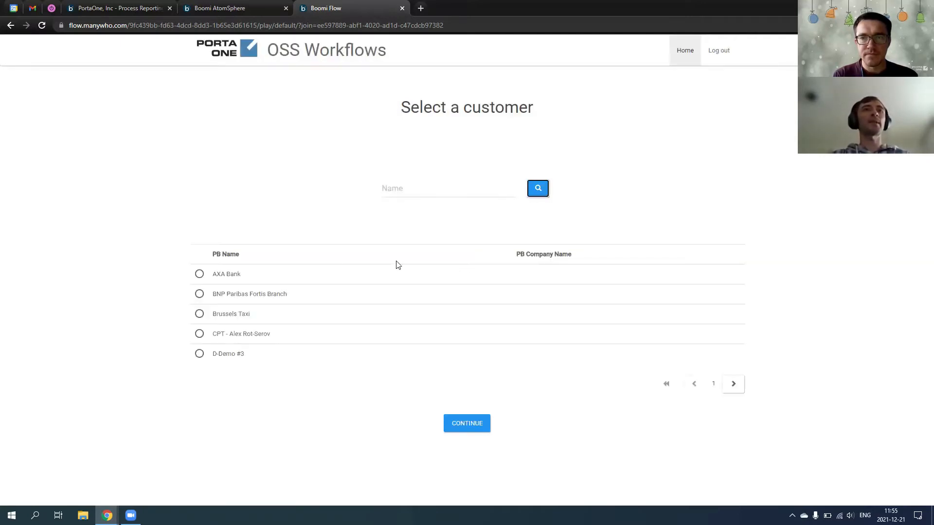
mouse_move(312, 304)
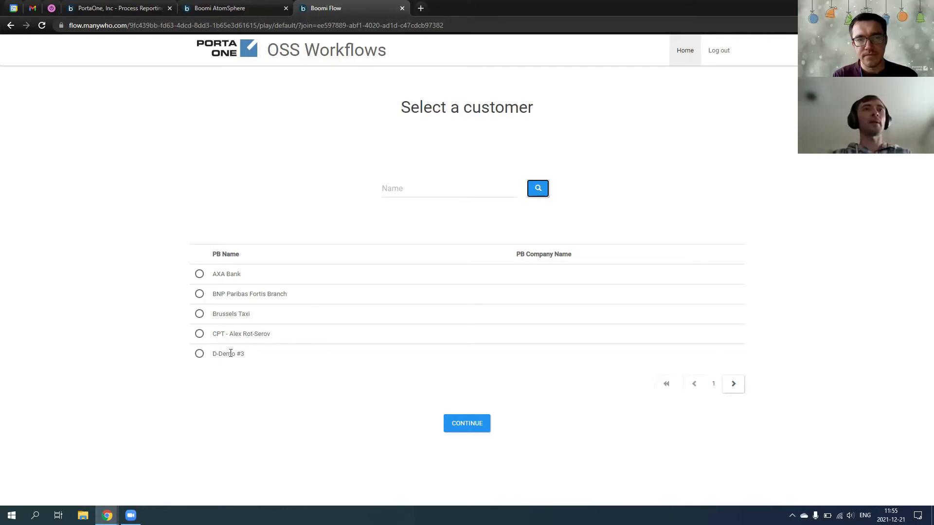
left_click(199, 354)
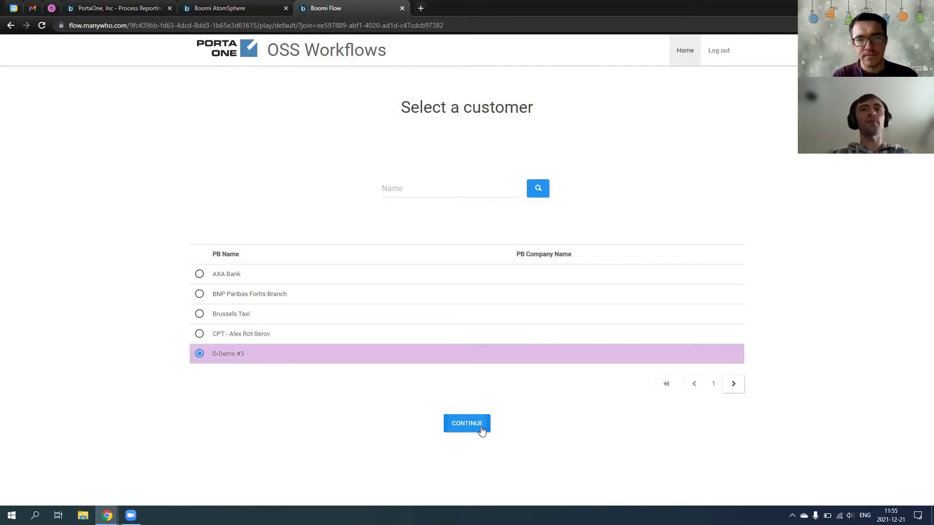
left_click(467, 424)
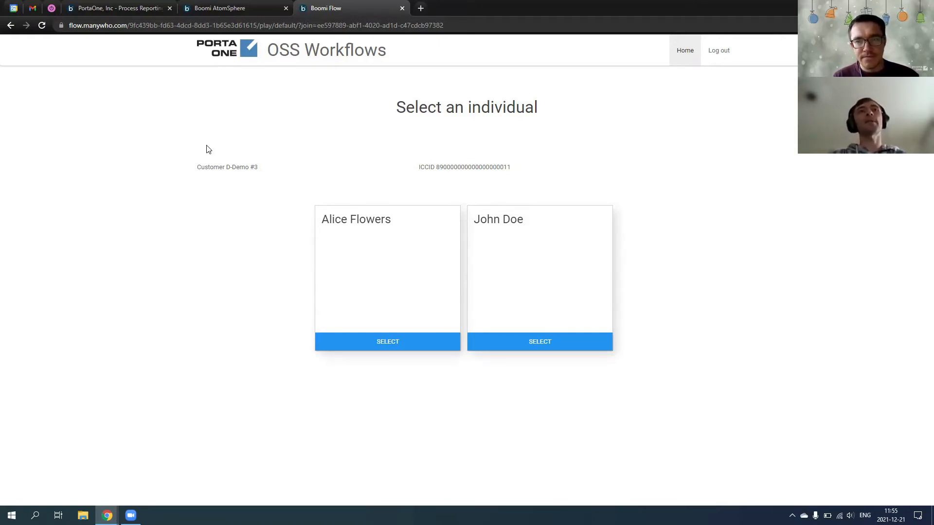
mouse_move(447, 277)
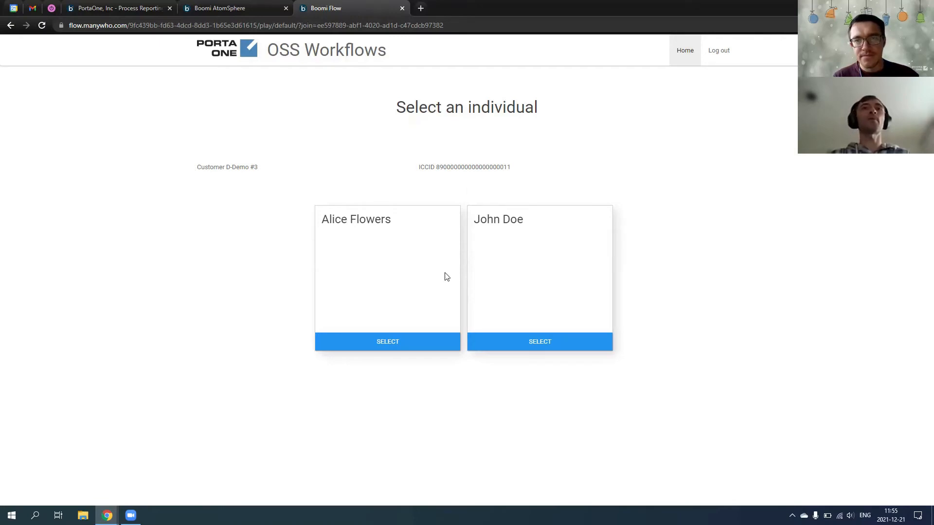
mouse_move(485, 182)
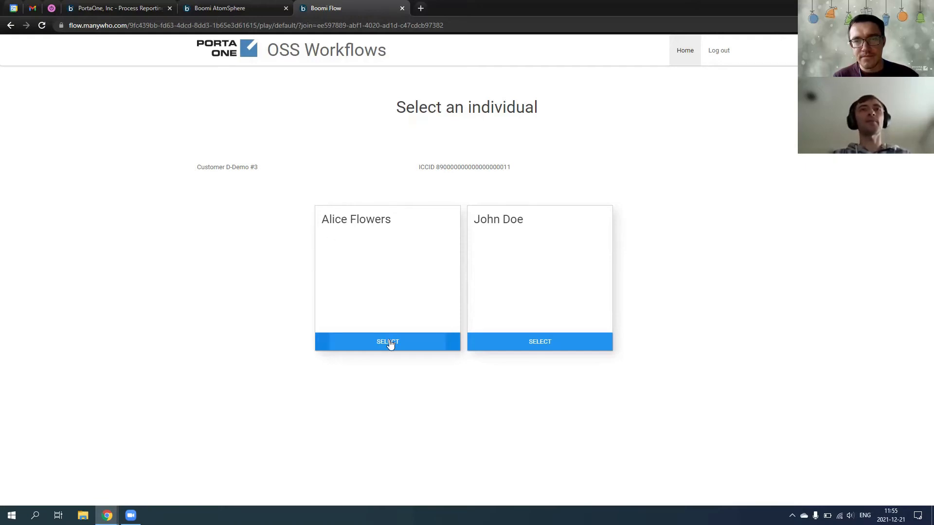
Choose John Doe as the individual and move on to shipping address selection.
left_click(388, 342)
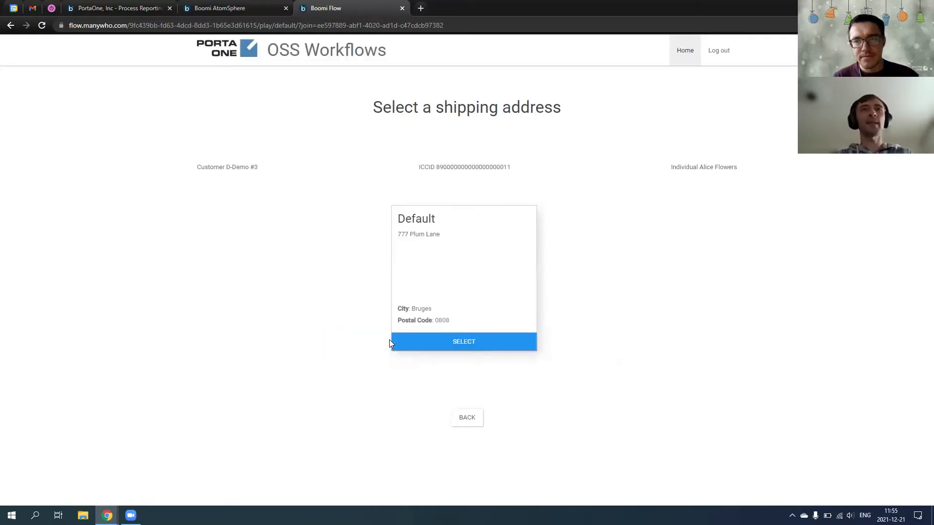
mouse_move(338, 280)
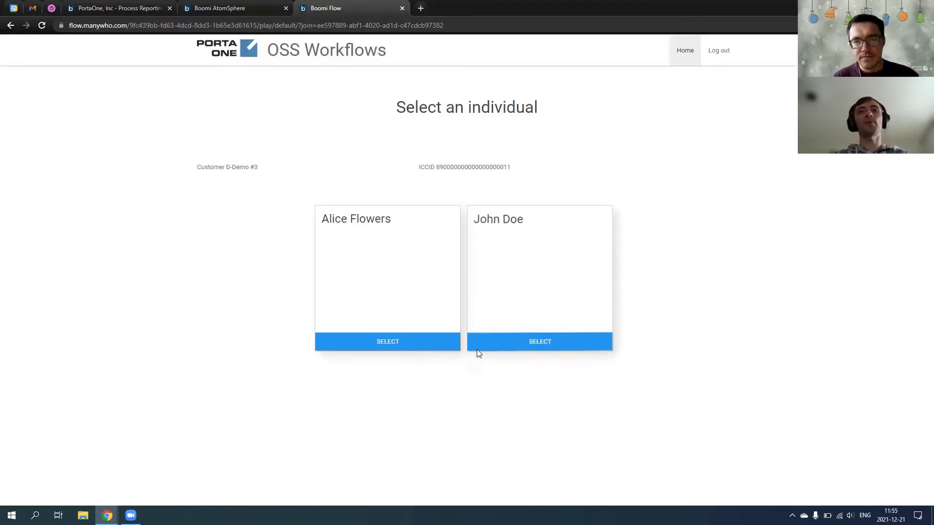
left_click(540, 341)
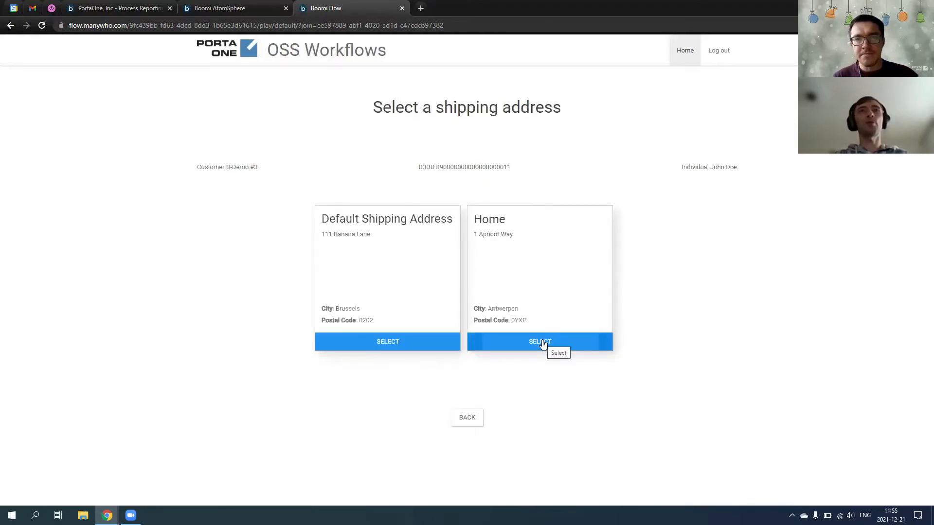
mouse_move(385, 272)
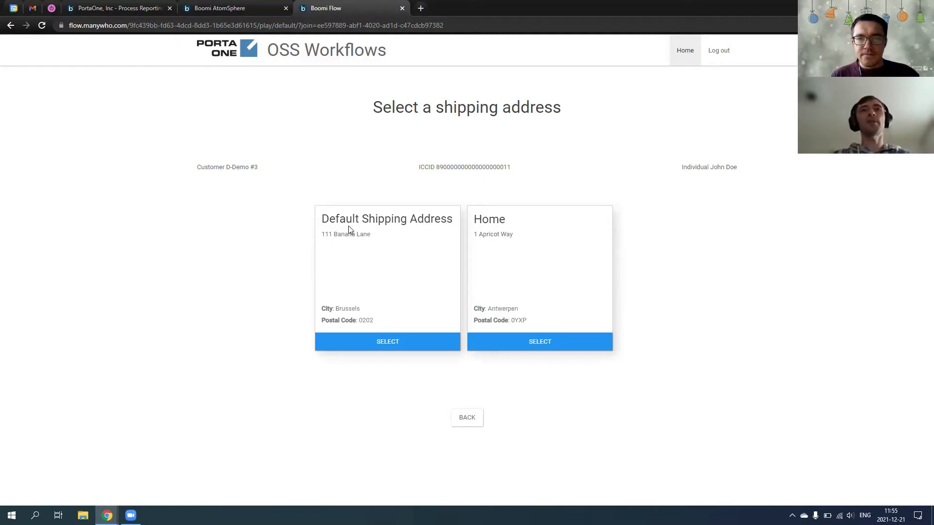
mouse_move(521, 260)
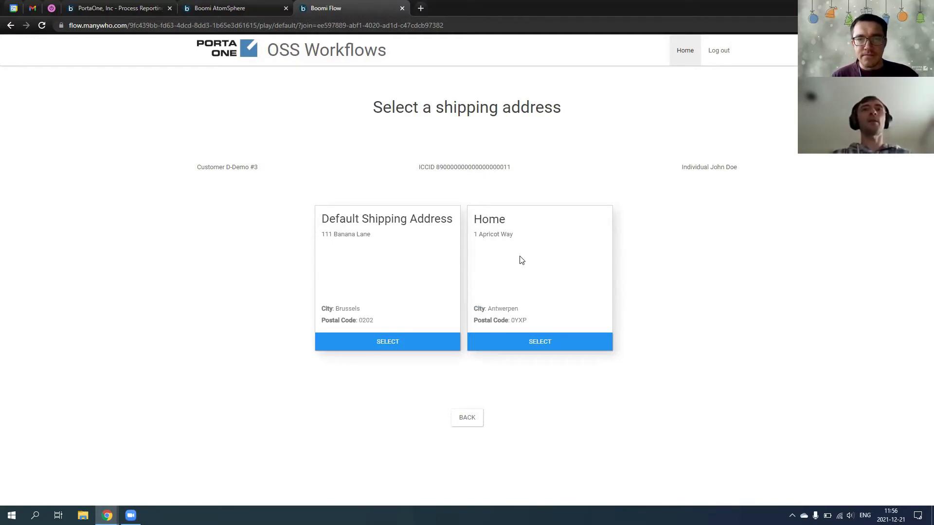
mouse_move(529, 265)
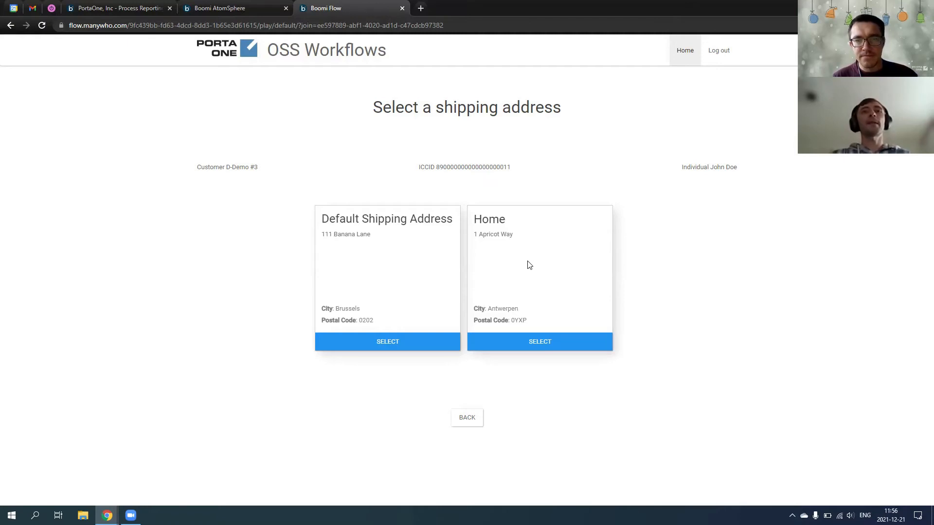
Select the Default Shipping Address in Brussels so the SIM gets provisioned.
left_click(387, 341)
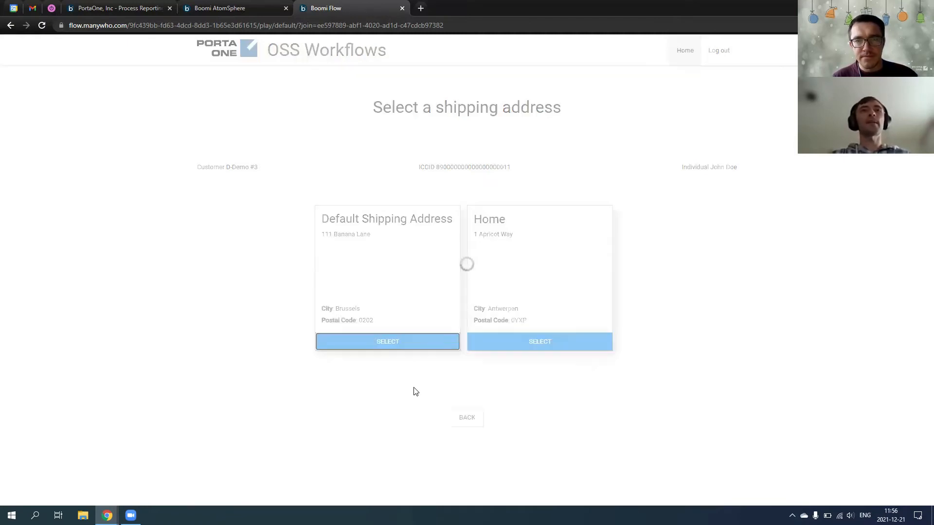
left_click(388, 341)
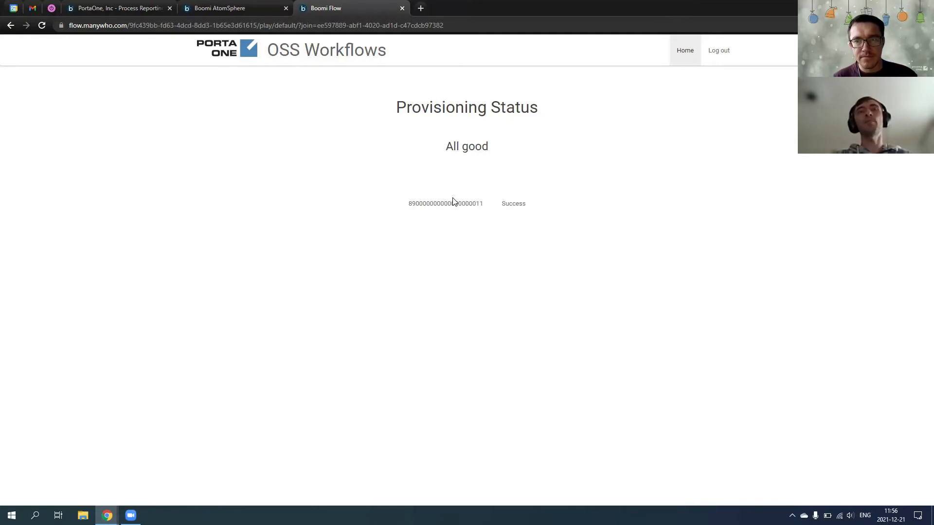
mouse_move(528, 208)
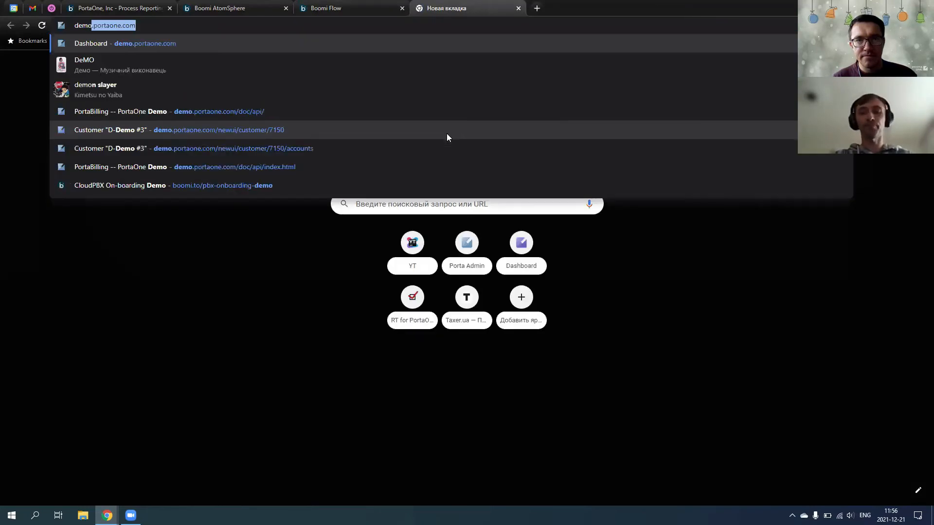
left_click(466, 243)
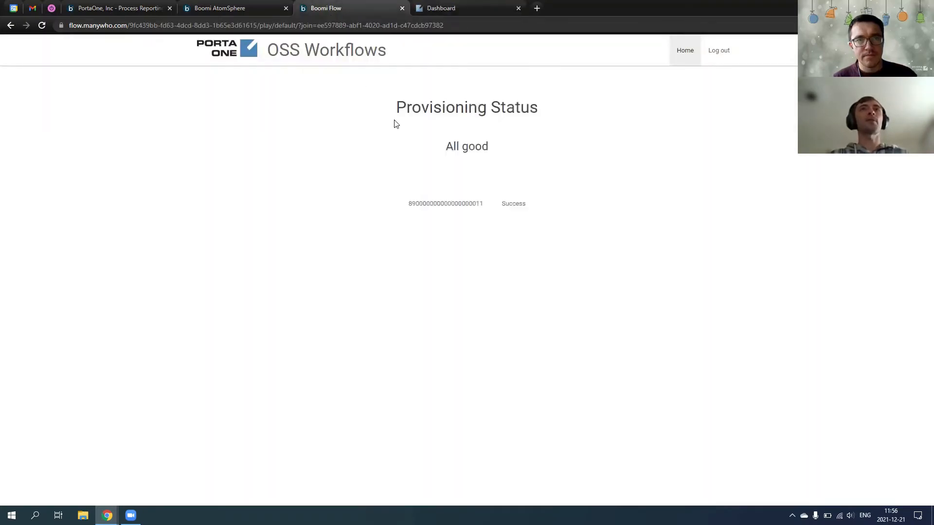
double_click(446, 203)
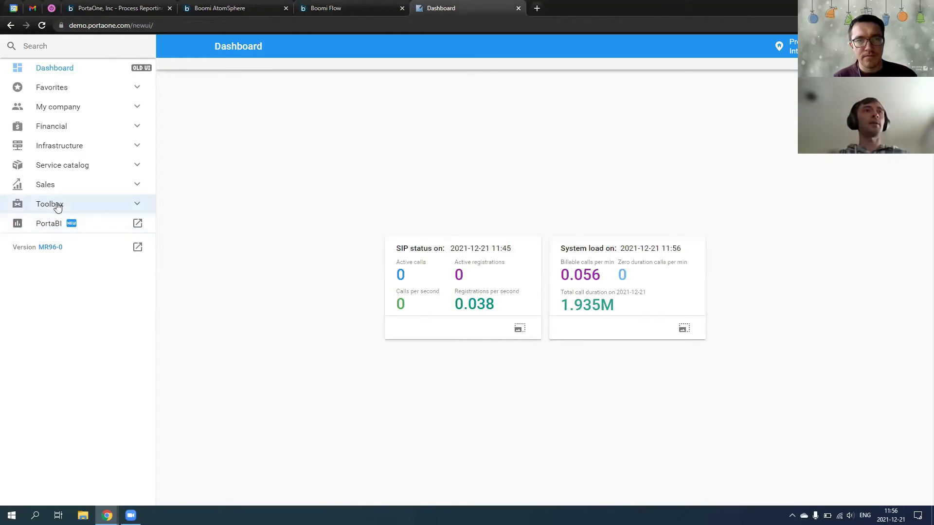
left_click(50, 204)
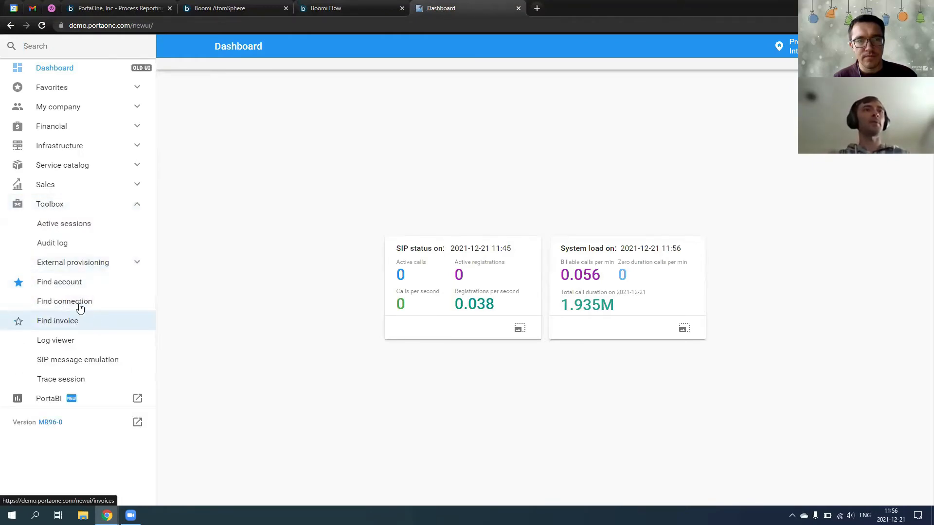
left_click(59, 282)
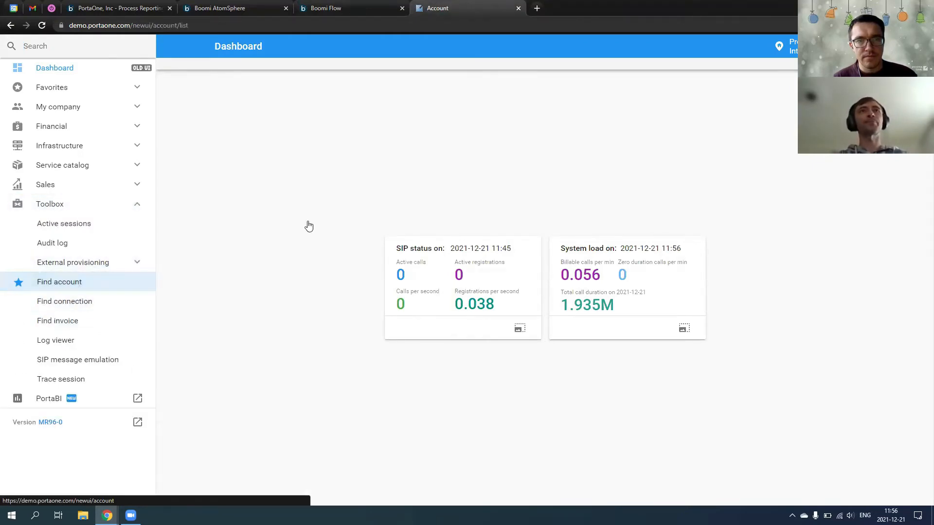
left_click(59, 281)
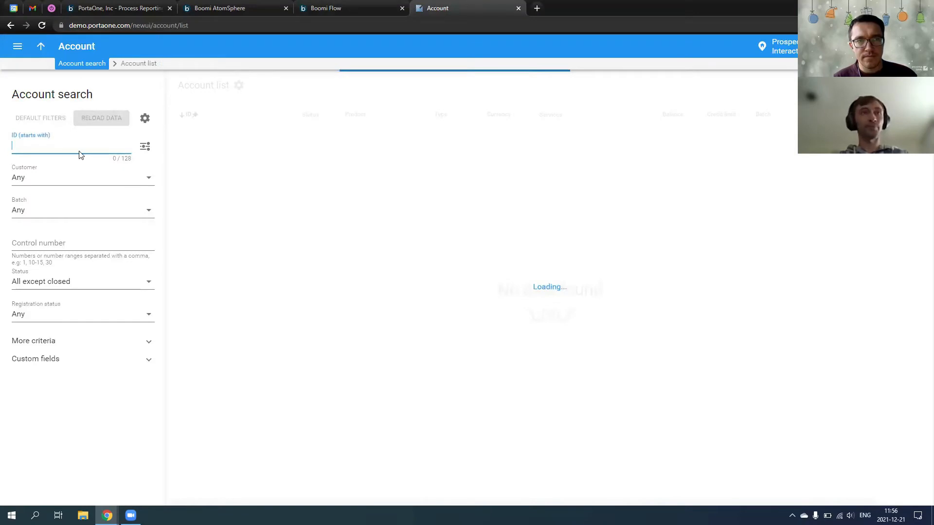
type("89000000000000000011")
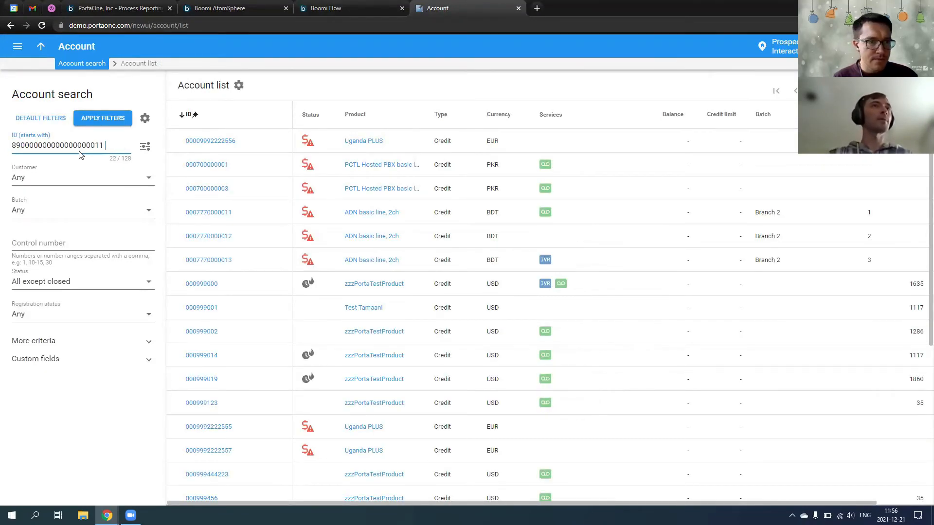
left_click(103, 118)
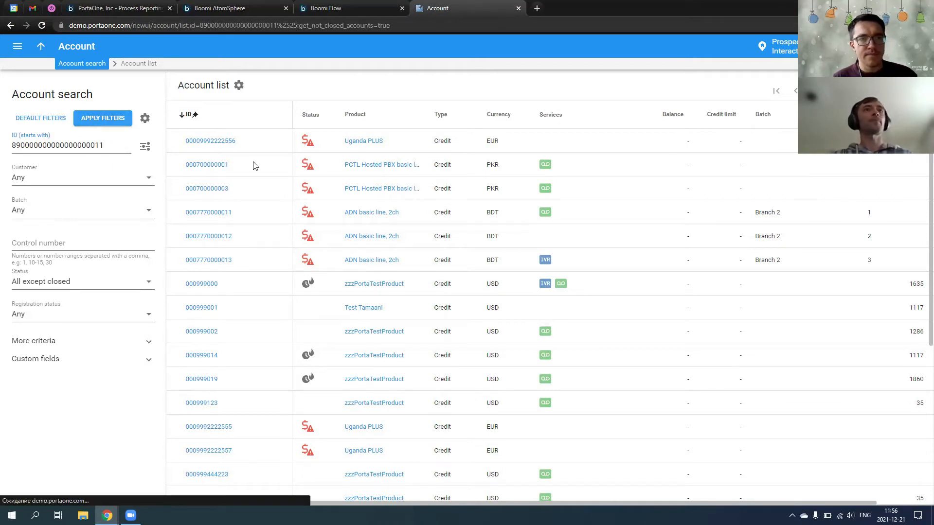
left_click(102, 119)
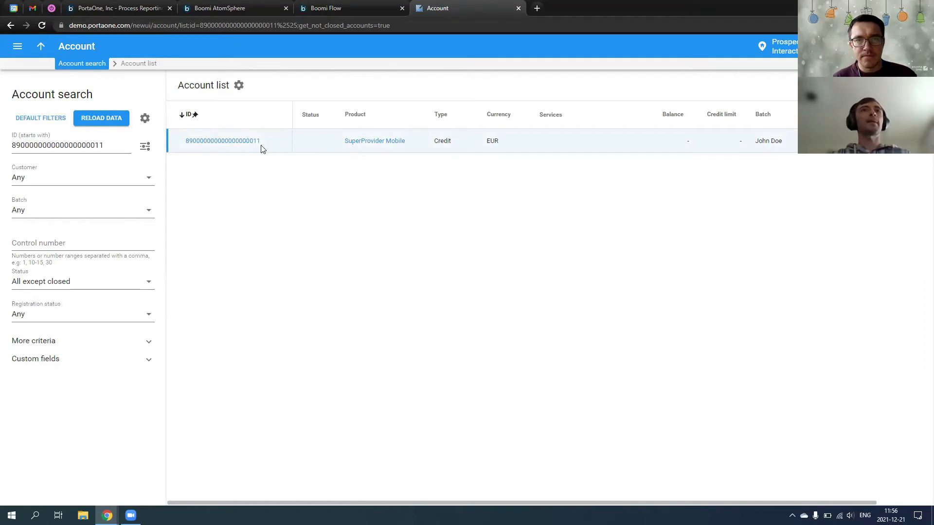
left_click(223, 140)
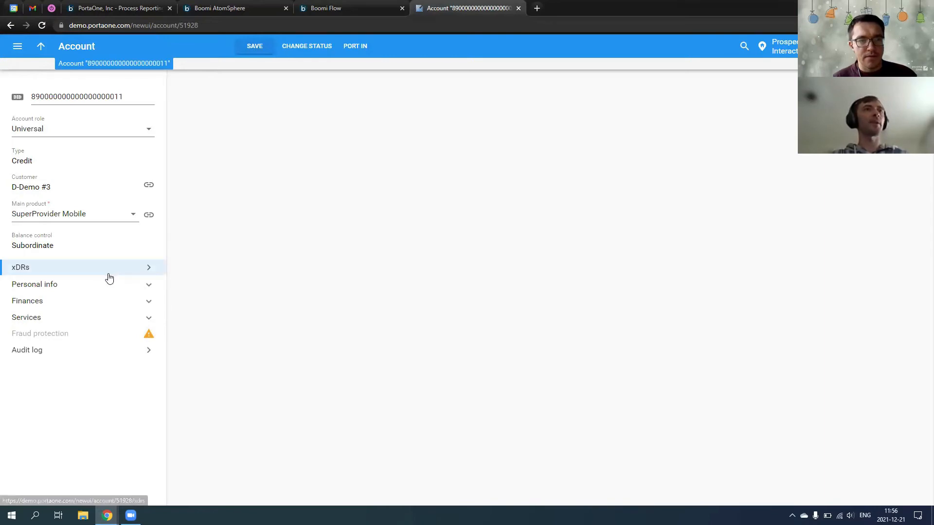
Confirm the SuperProvider World add-on under Finances and the 111 Banana Lane, Brussels address.
left_click(27, 301)
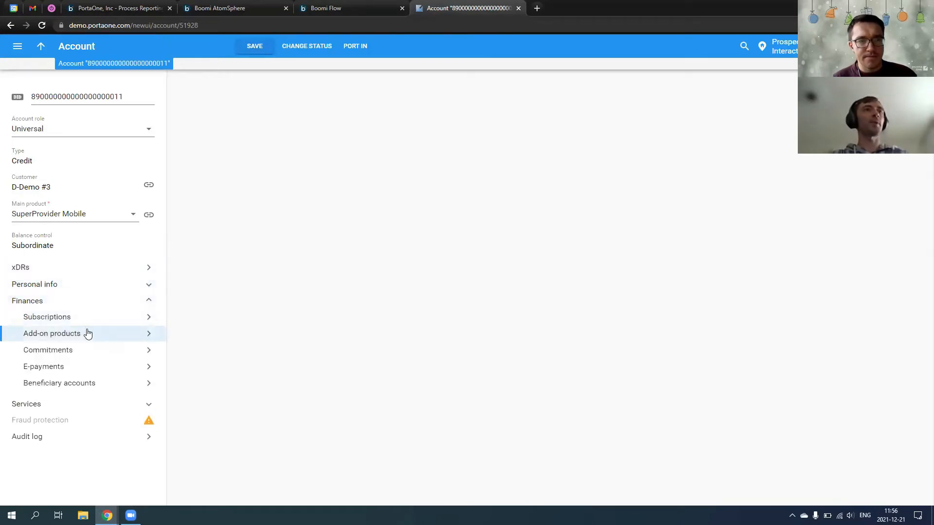
left_click(52, 334)
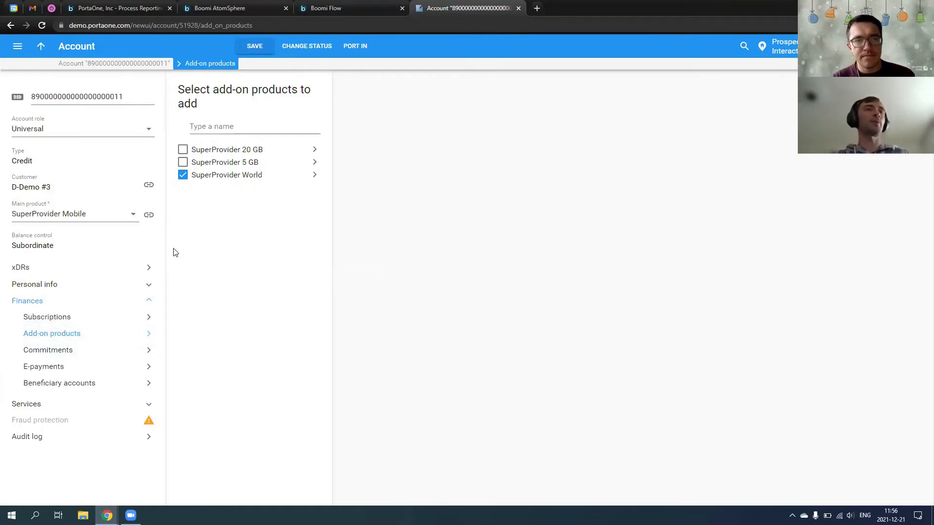
mouse_move(58, 288)
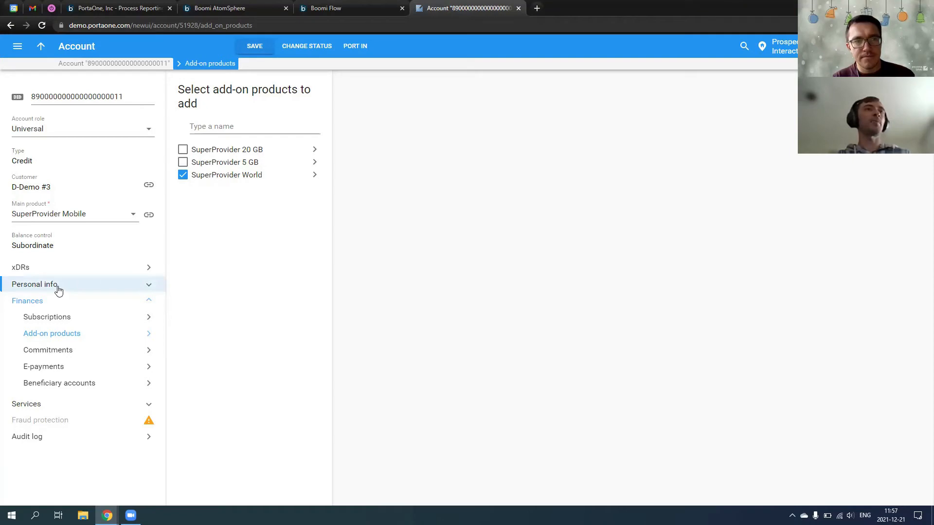
left_click(35, 284)
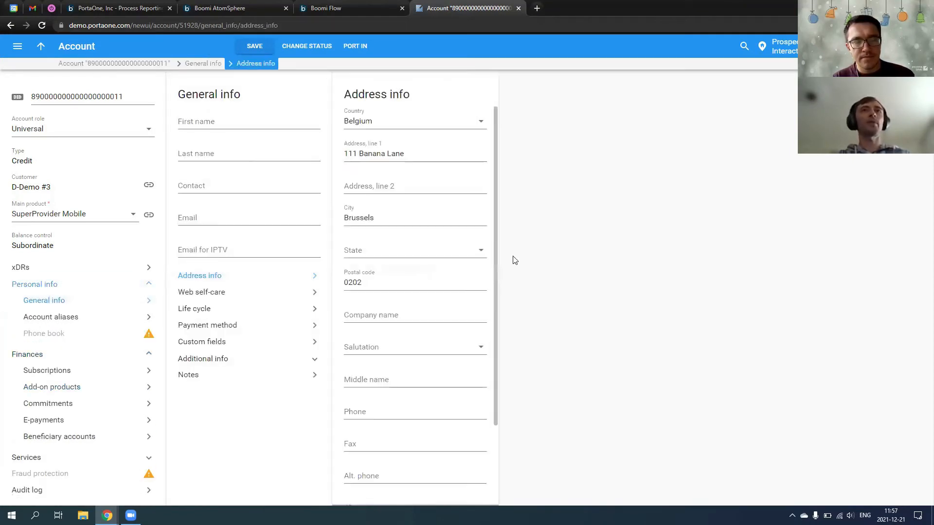
mouse_move(399, 271)
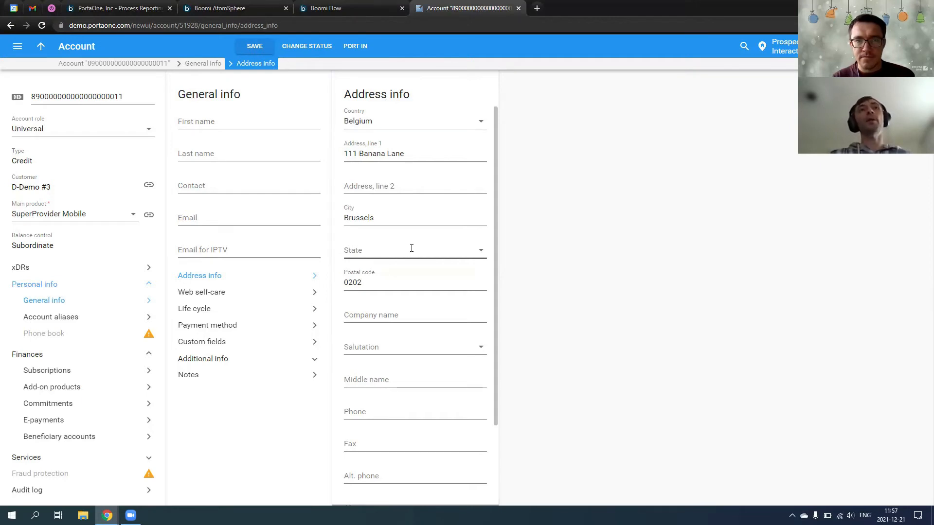
mouse_move(337, 279)
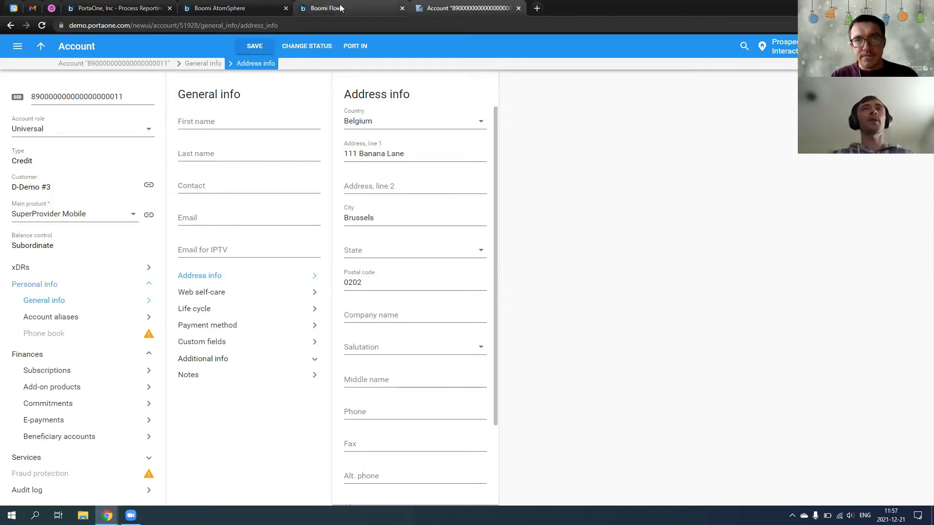
Return to the Provisioning Status tab, then switch to the Boomi AtomSphere SIM Order flow.
left_click(326, 8)
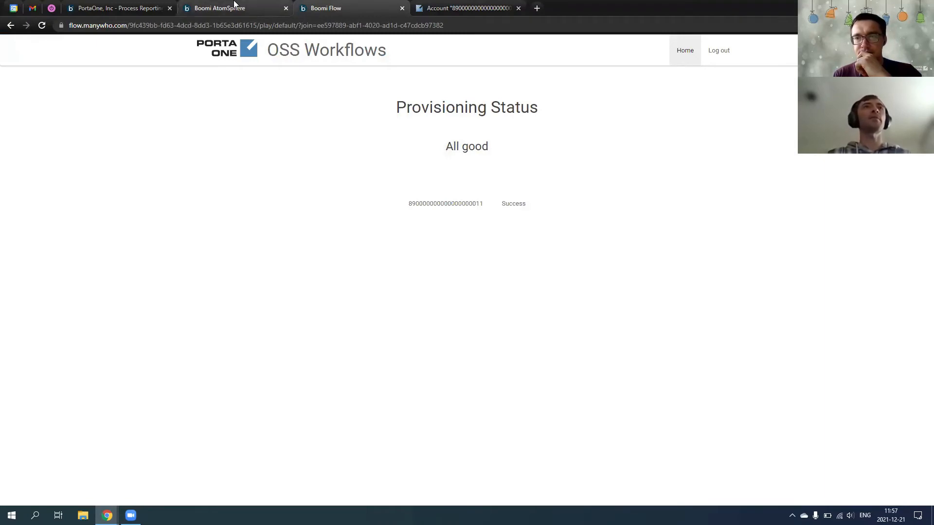
left_click(217, 8)
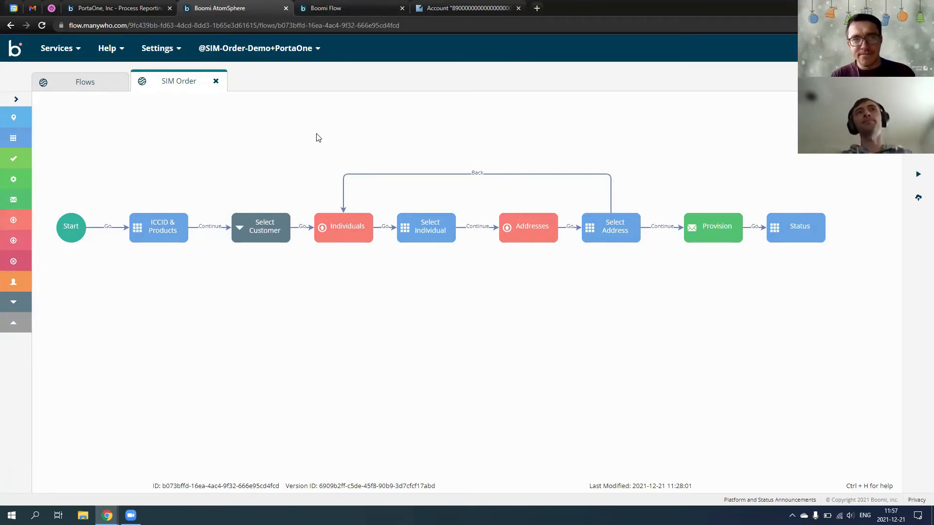
mouse_move(130, 179)
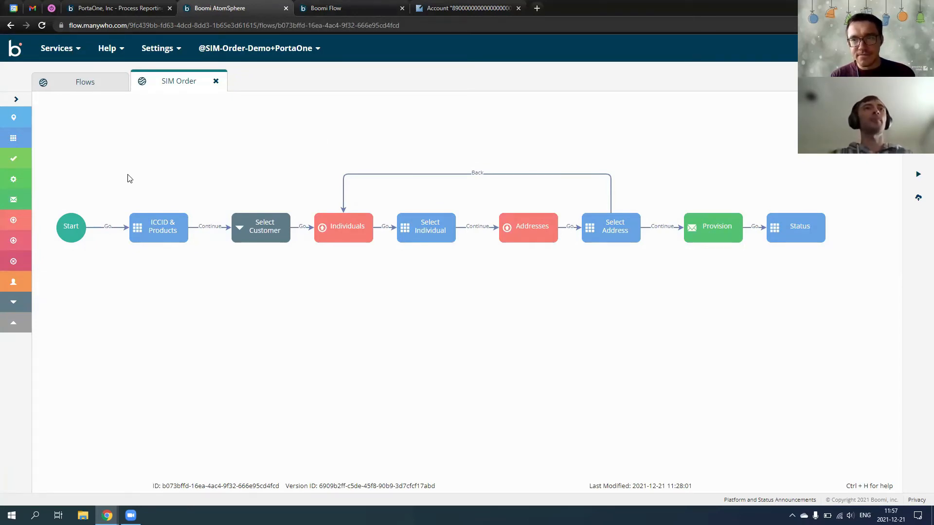
mouse_move(138, 239)
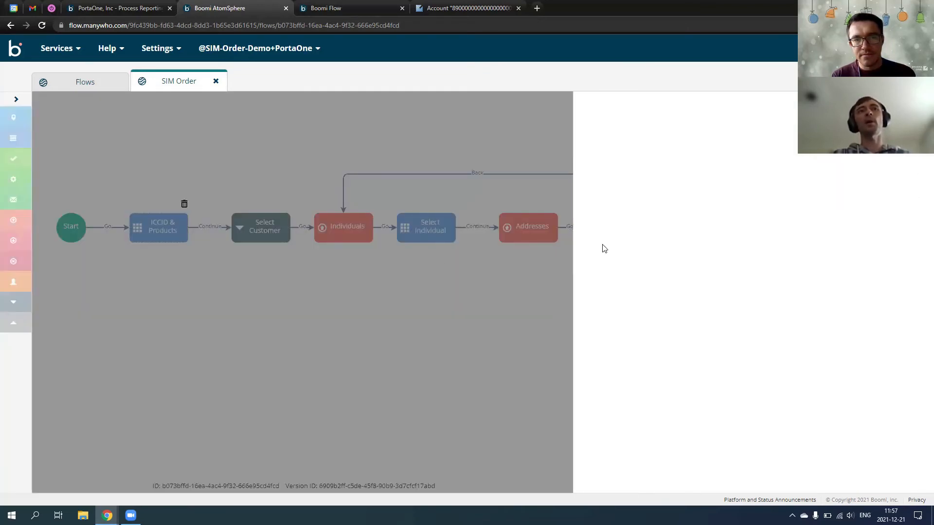
mouse_move(670, 270)
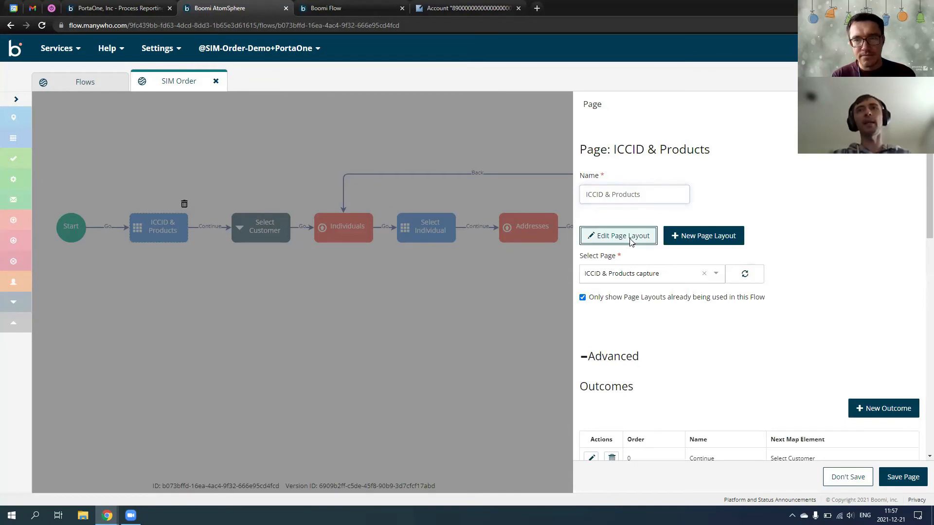
left_click(618, 236)
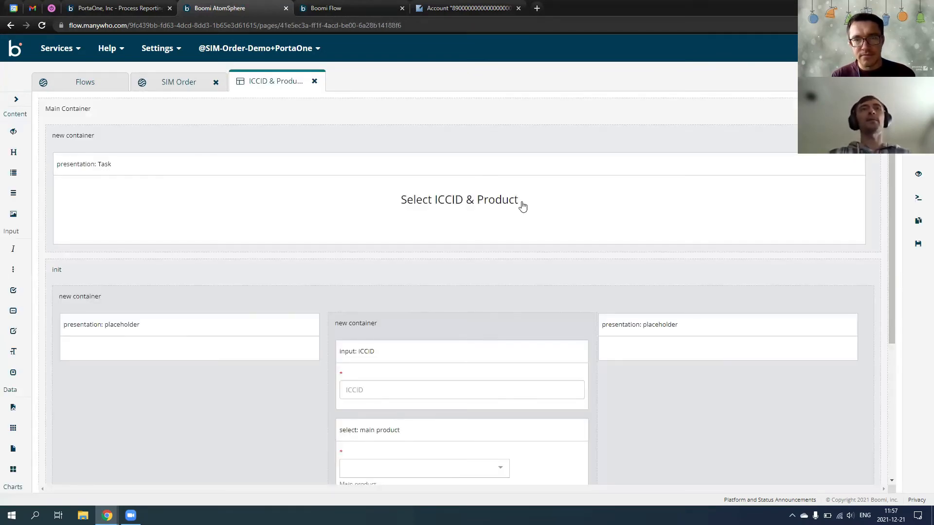
mouse_move(392, 229)
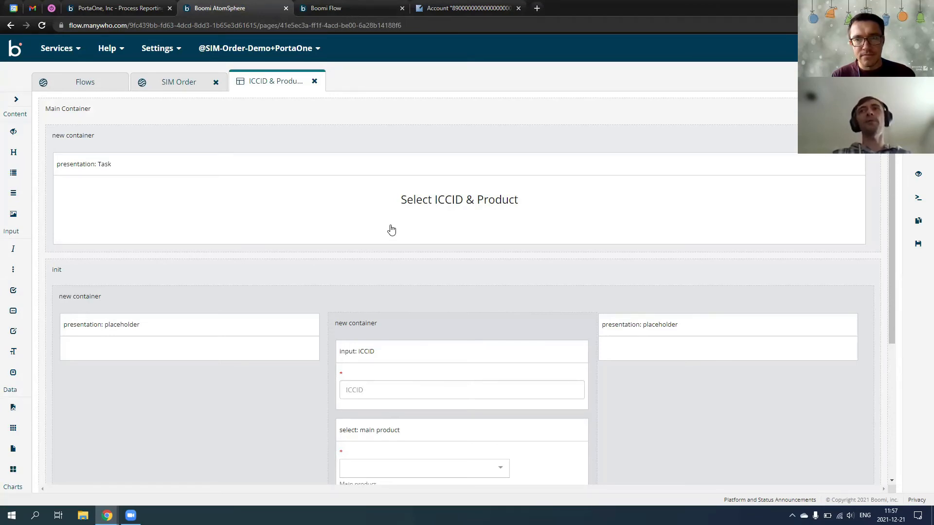
scroll("down", 3)
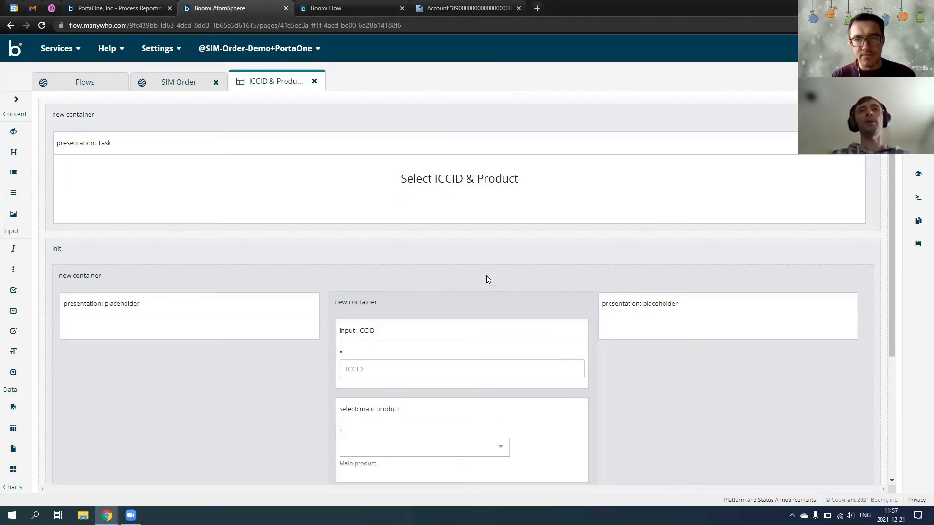
scroll("down", 3)
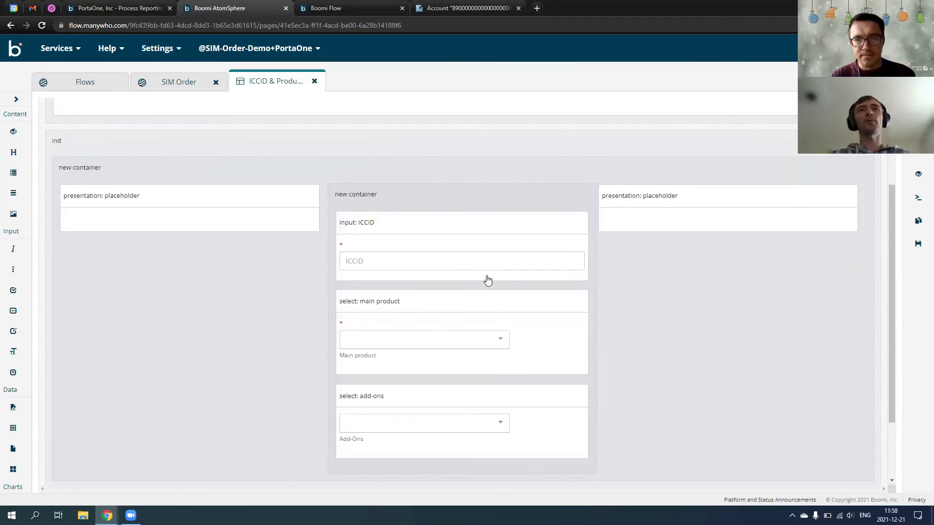
mouse_move(359, 223)
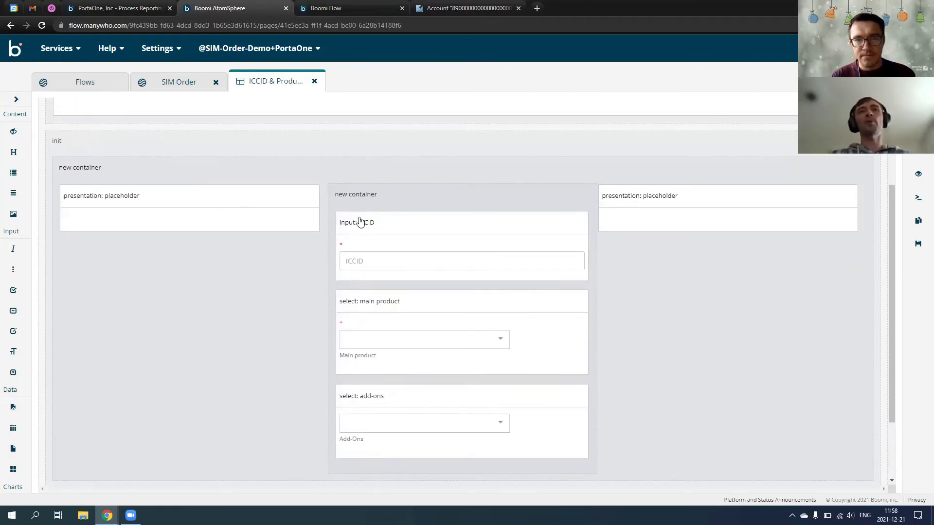
mouse_move(356, 231)
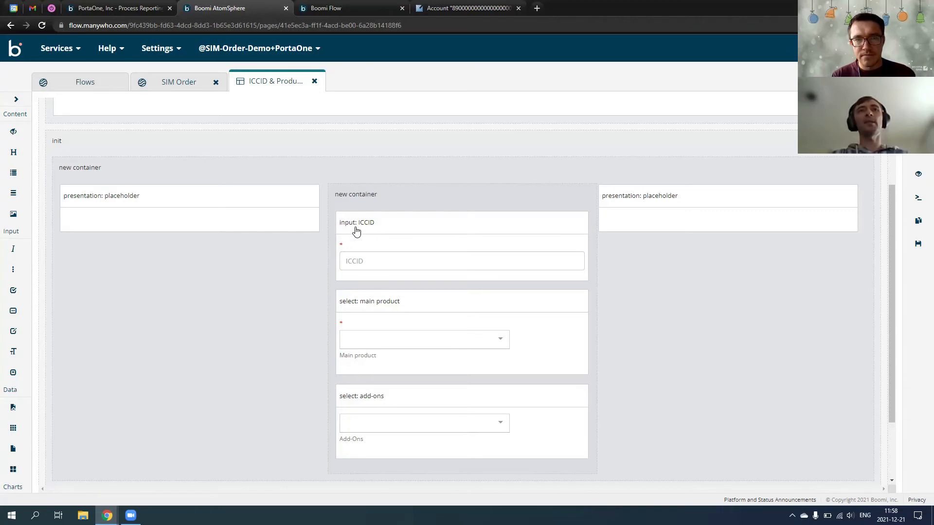
mouse_move(361, 322)
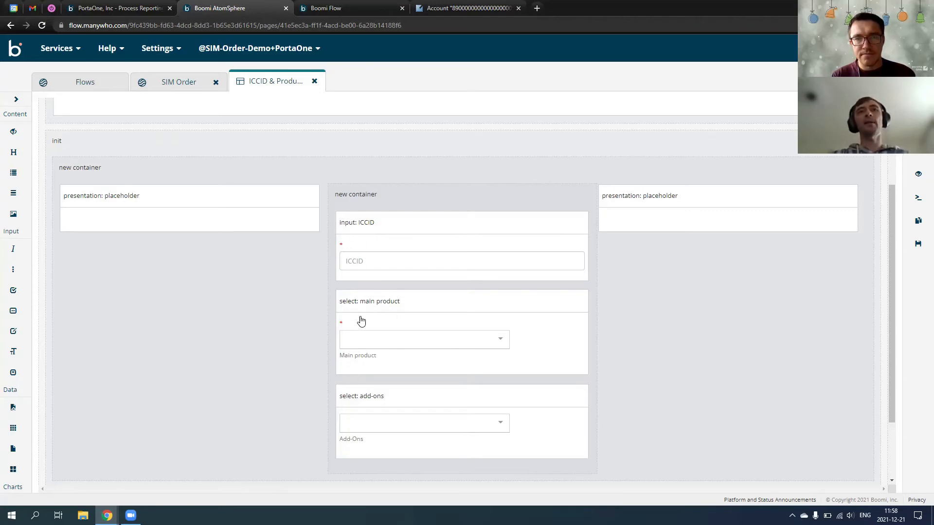
mouse_move(397, 308)
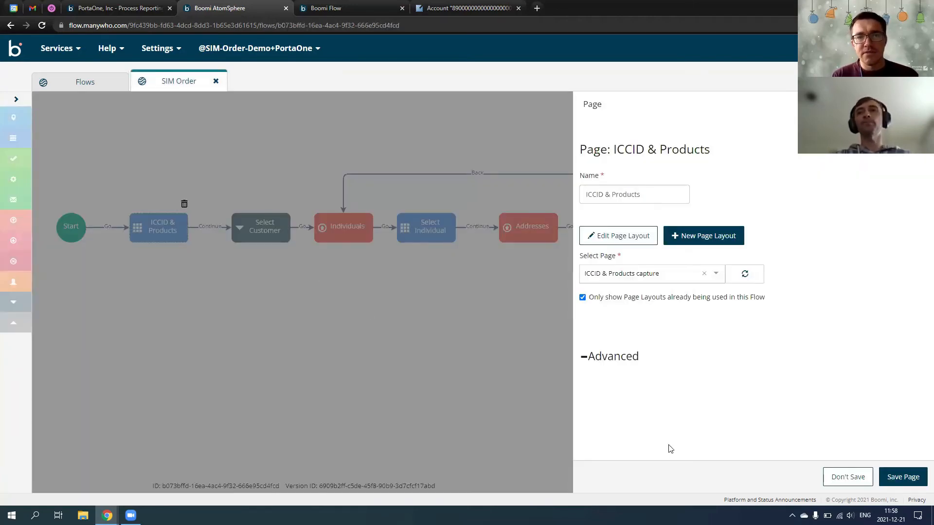
Close the ICCID & Products page panel without saving.
left_click(610, 356)
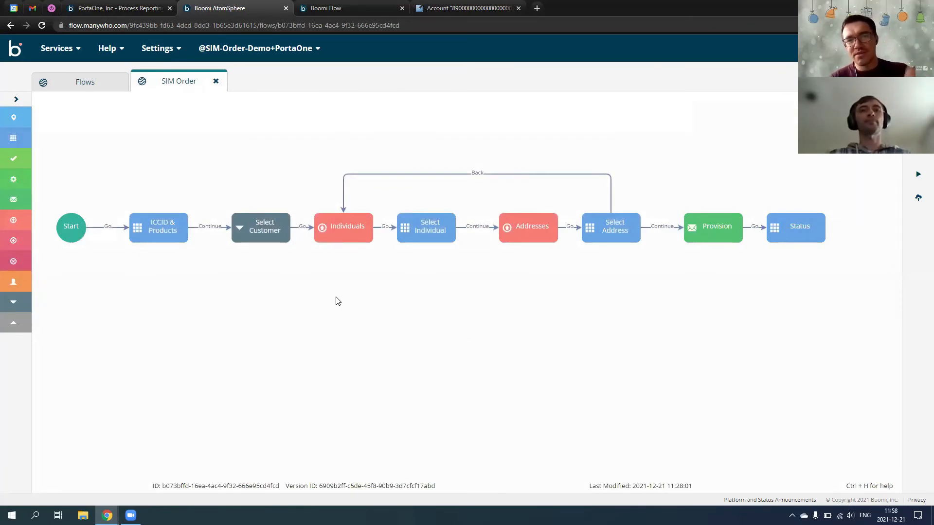
mouse_move(253, 261)
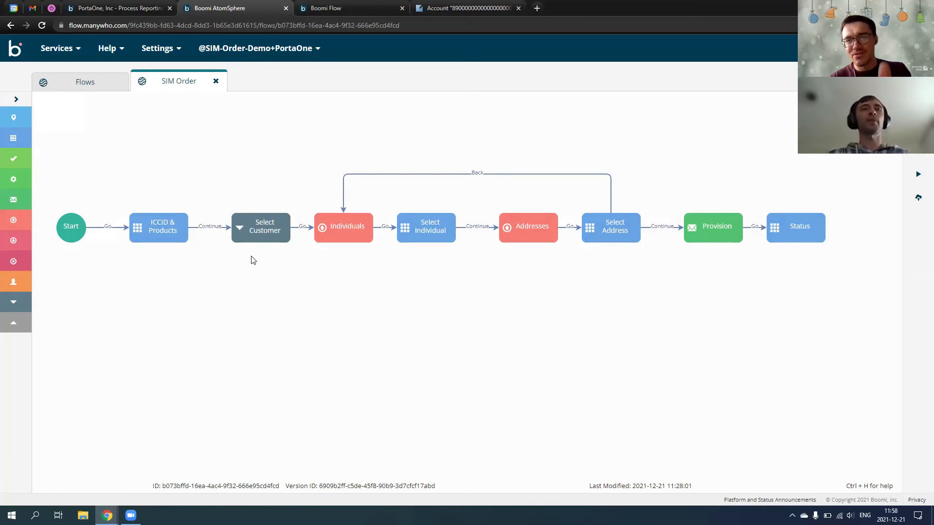
mouse_move(422, 236)
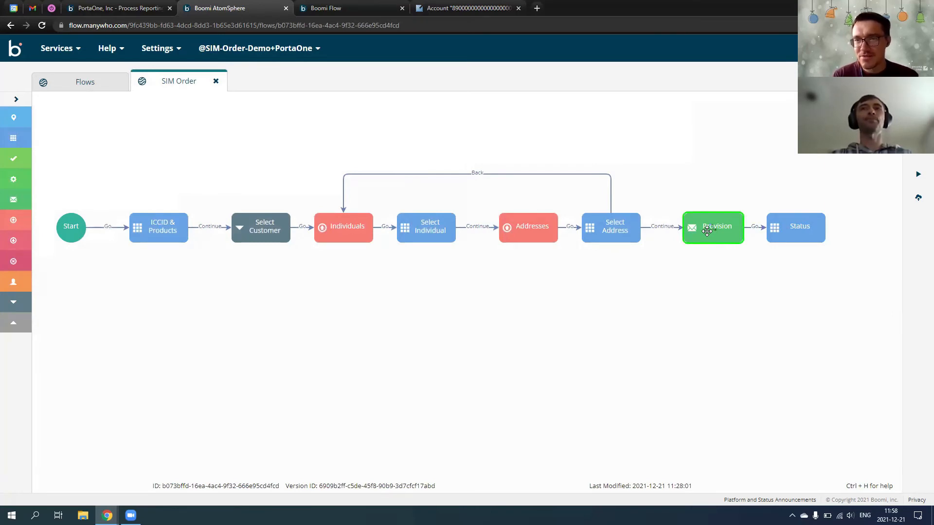
mouse_move(711, 235)
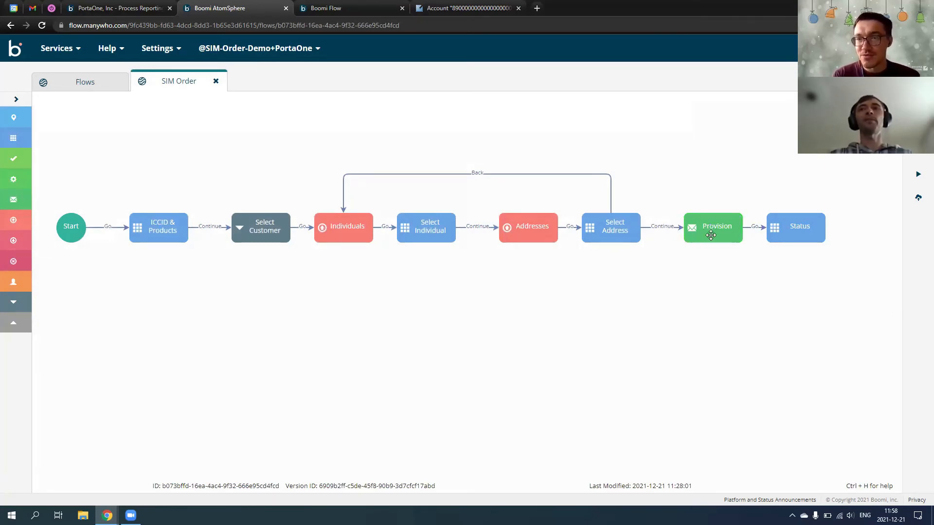
mouse_move(473, 123)
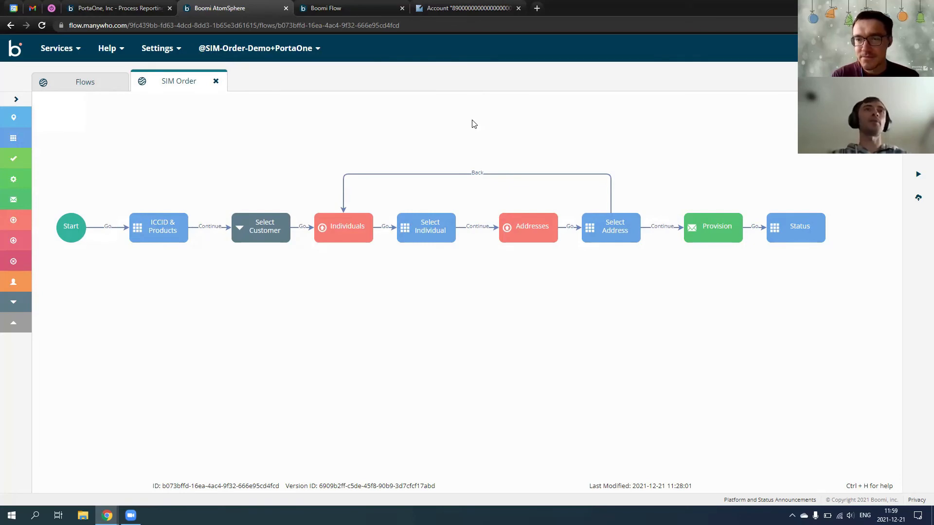
mouse_move(259, 142)
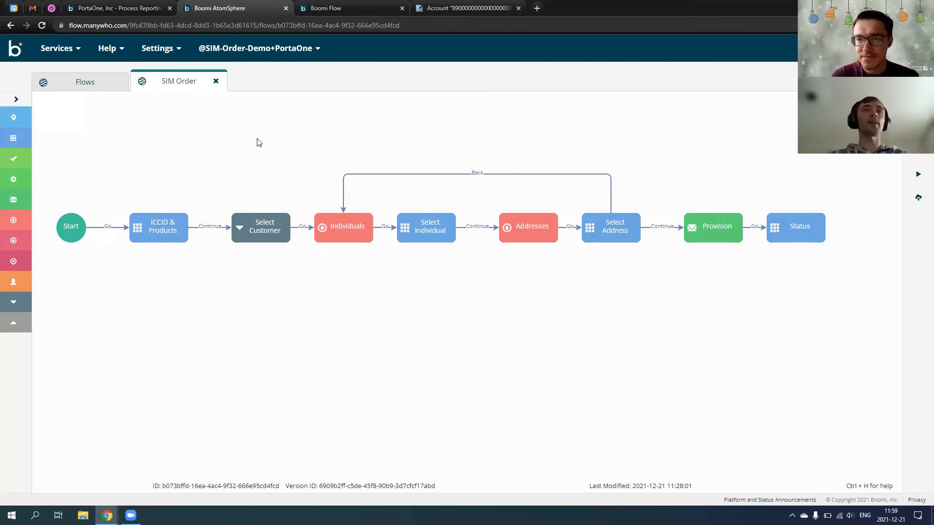
mouse_move(296, 150)
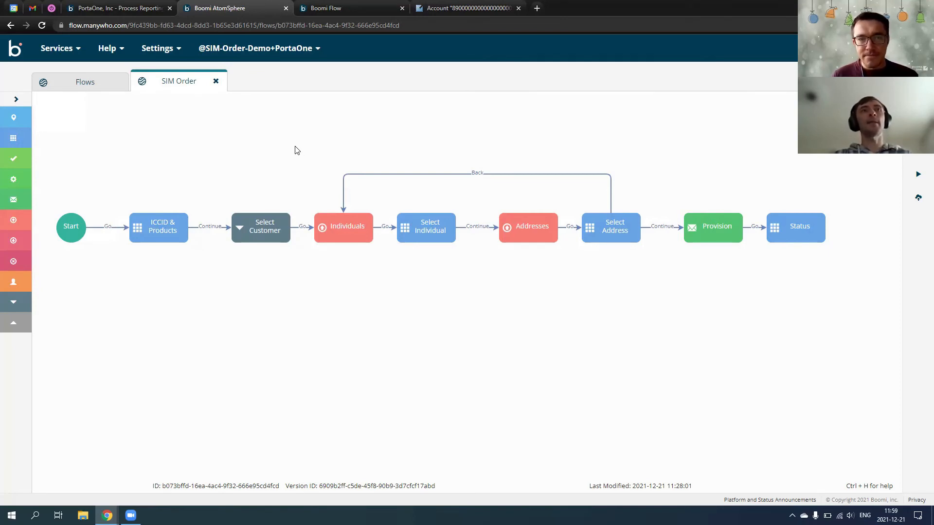
mouse_move(491, 270)
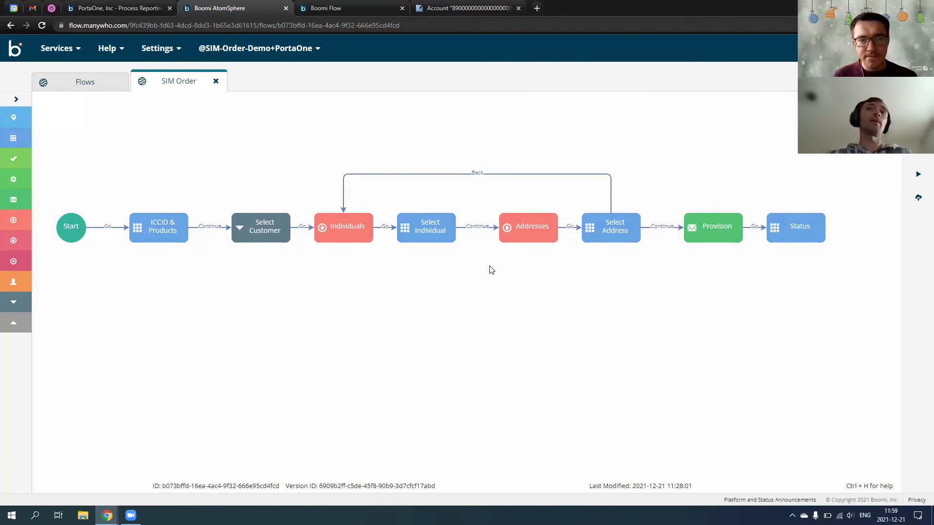
mouse_move(703, 228)
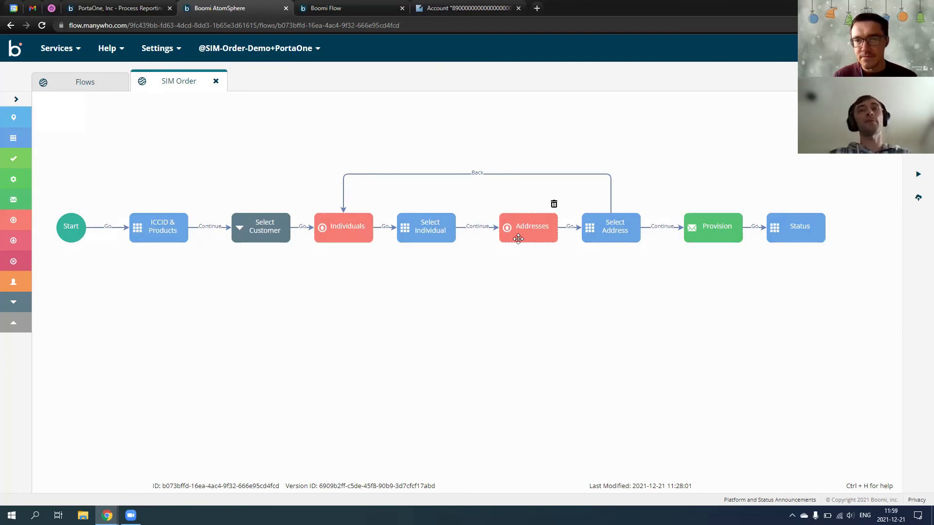
mouse_move(530, 258)
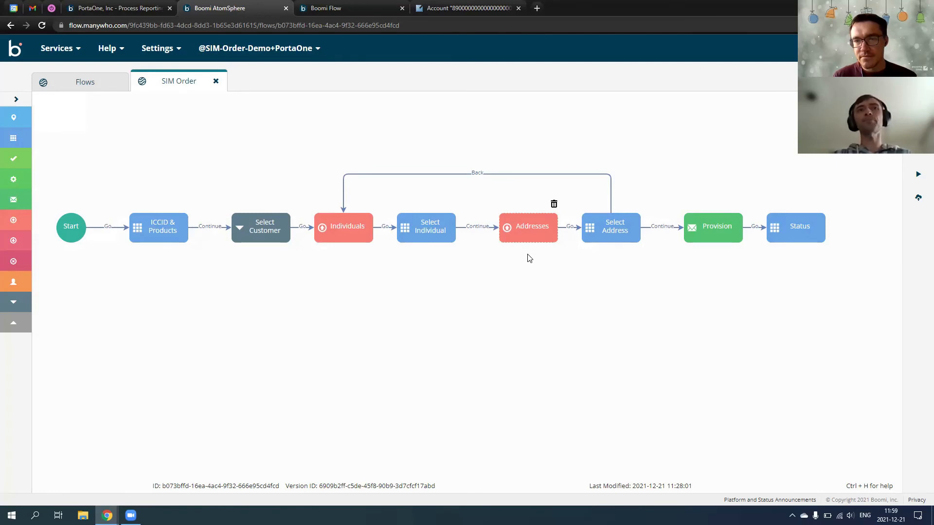
mouse_move(401, 293)
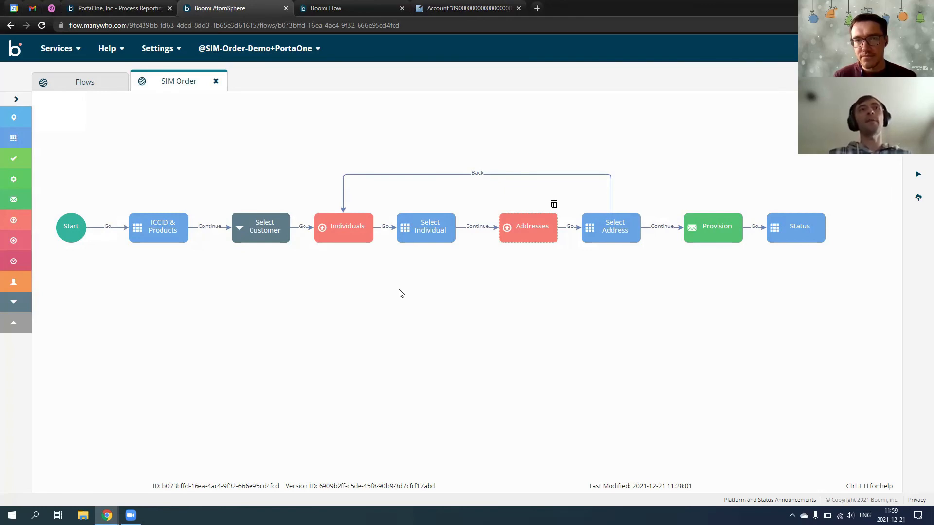
mouse_move(254, 192)
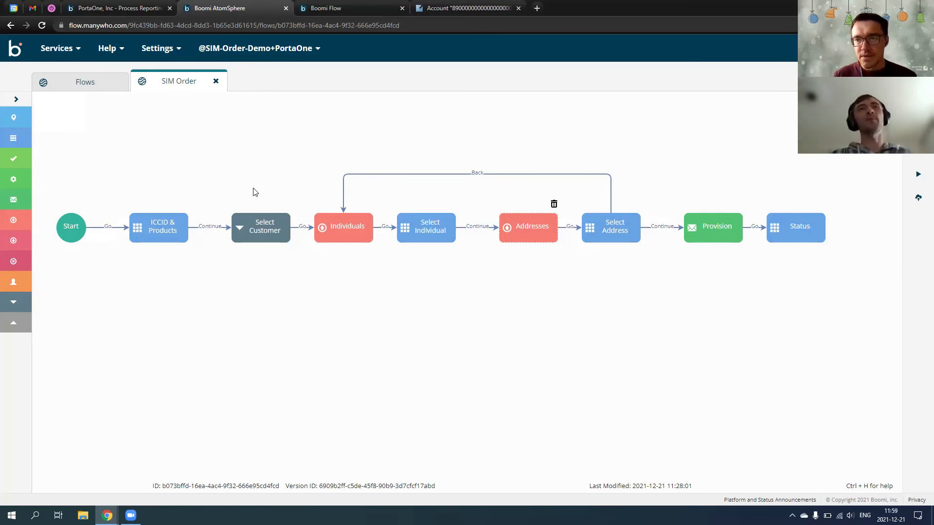
mouse_move(310, 264)
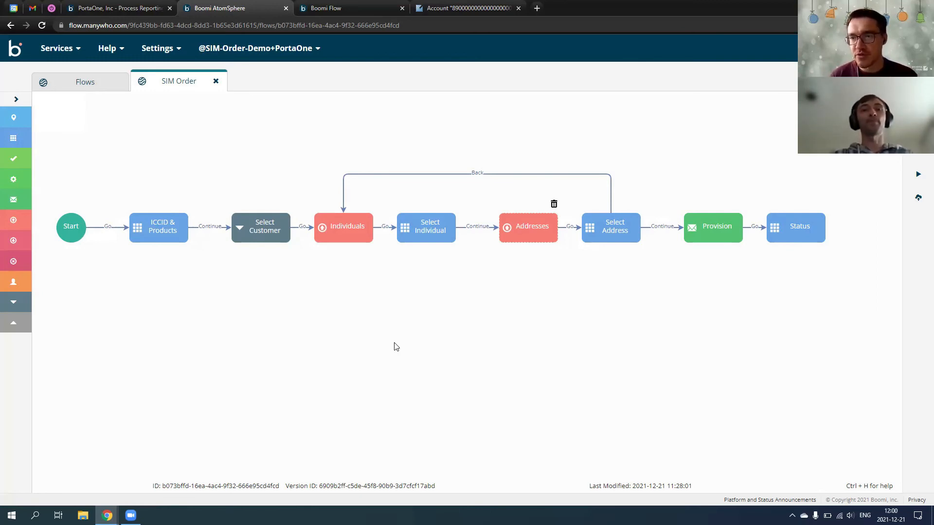
mouse_move(354, 335)
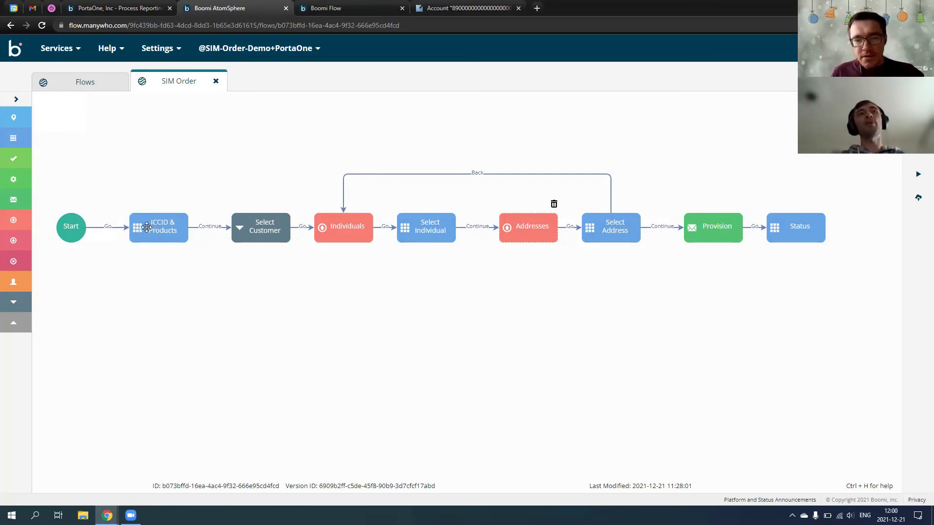
mouse_move(193, 243)
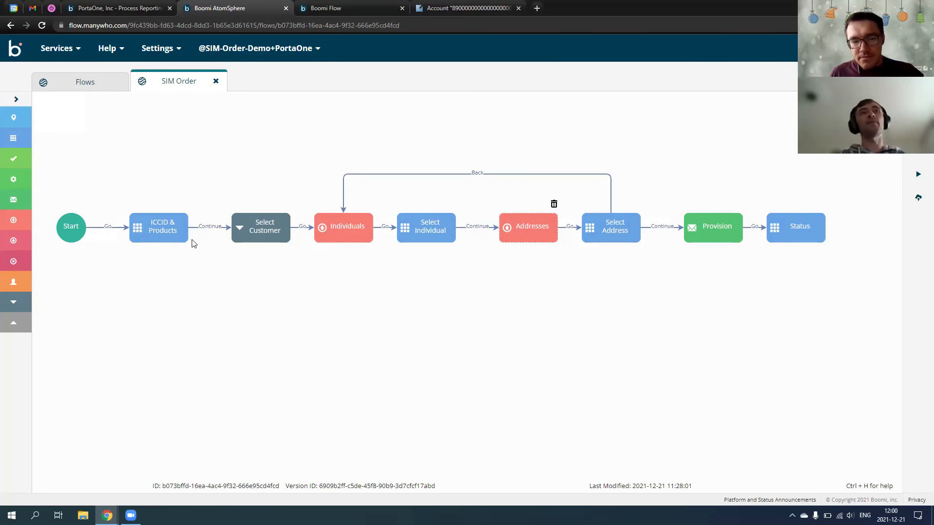
mouse_move(150, 251)
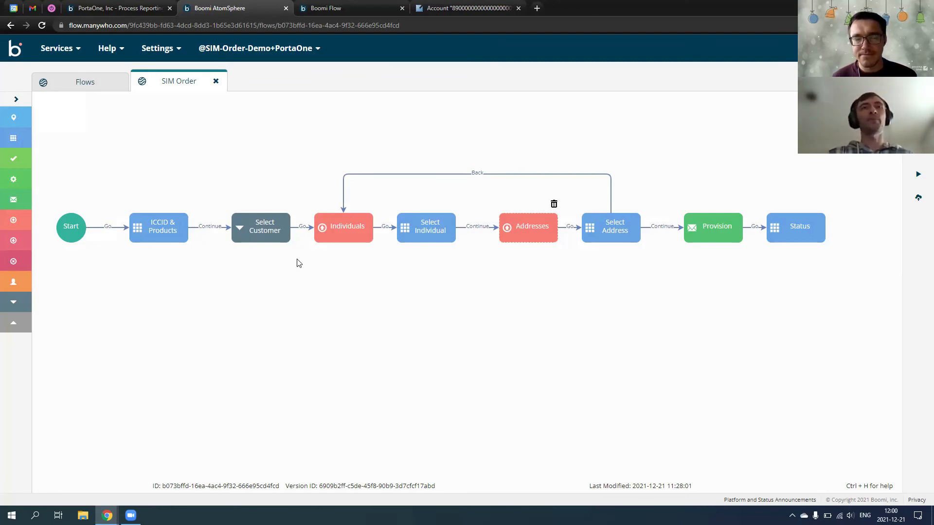
mouse_move(412, 319)
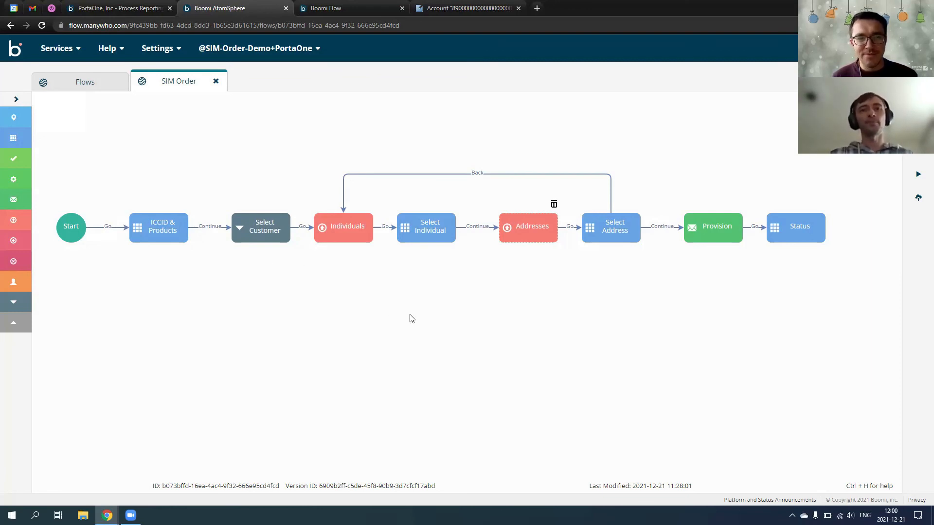